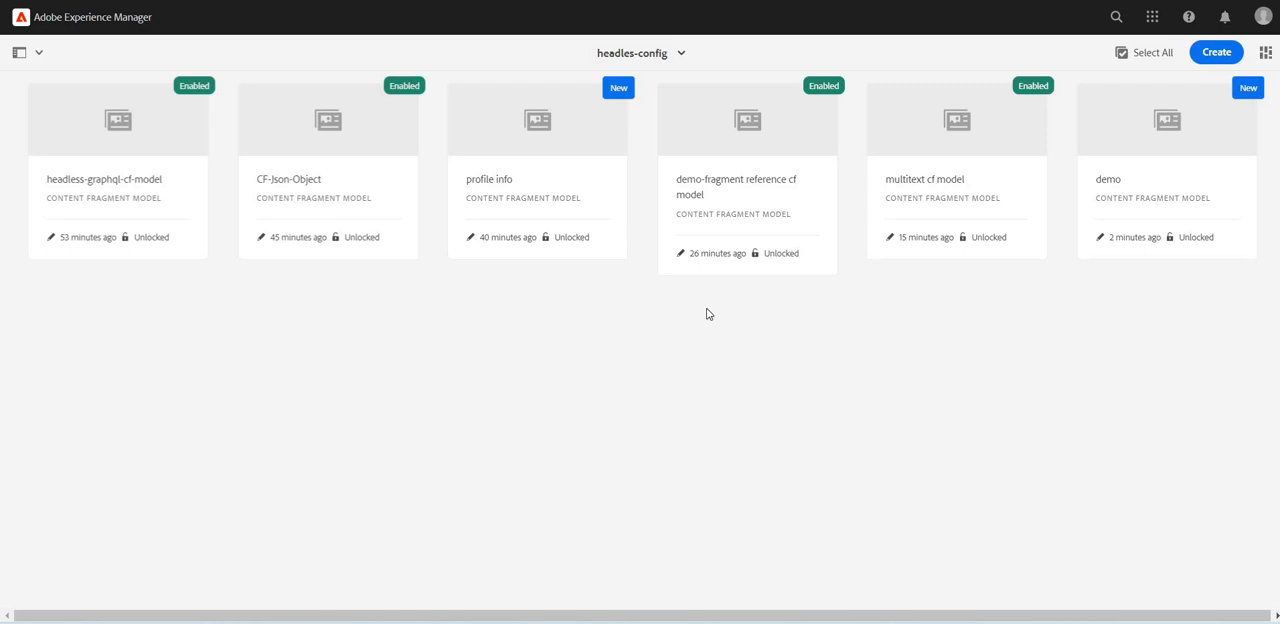
mouse_move(1207, 279)
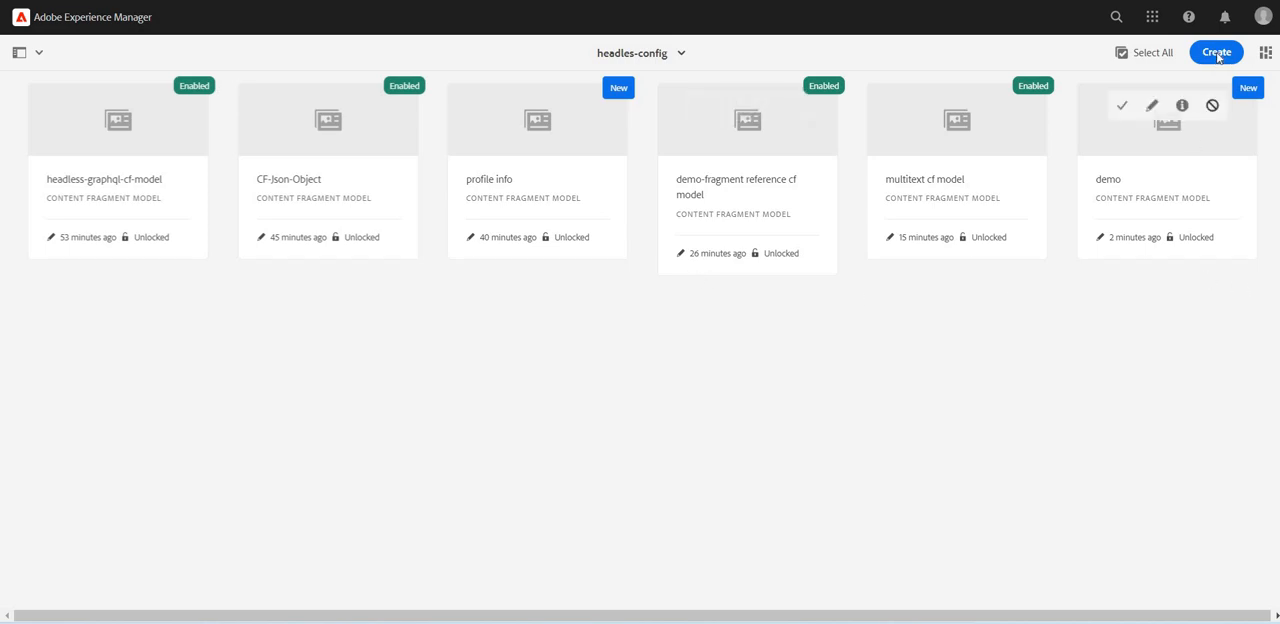
- Create an enabled content fragment model with the title 'content reference cf model'
left_click(1216, 52)
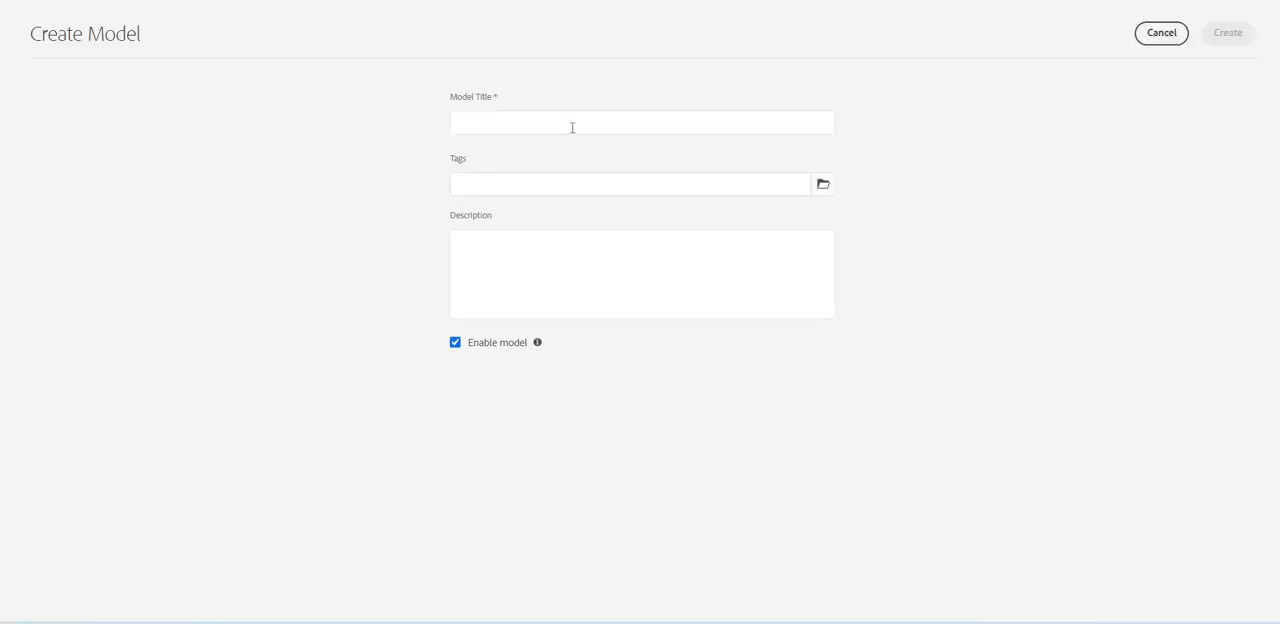
type("c")
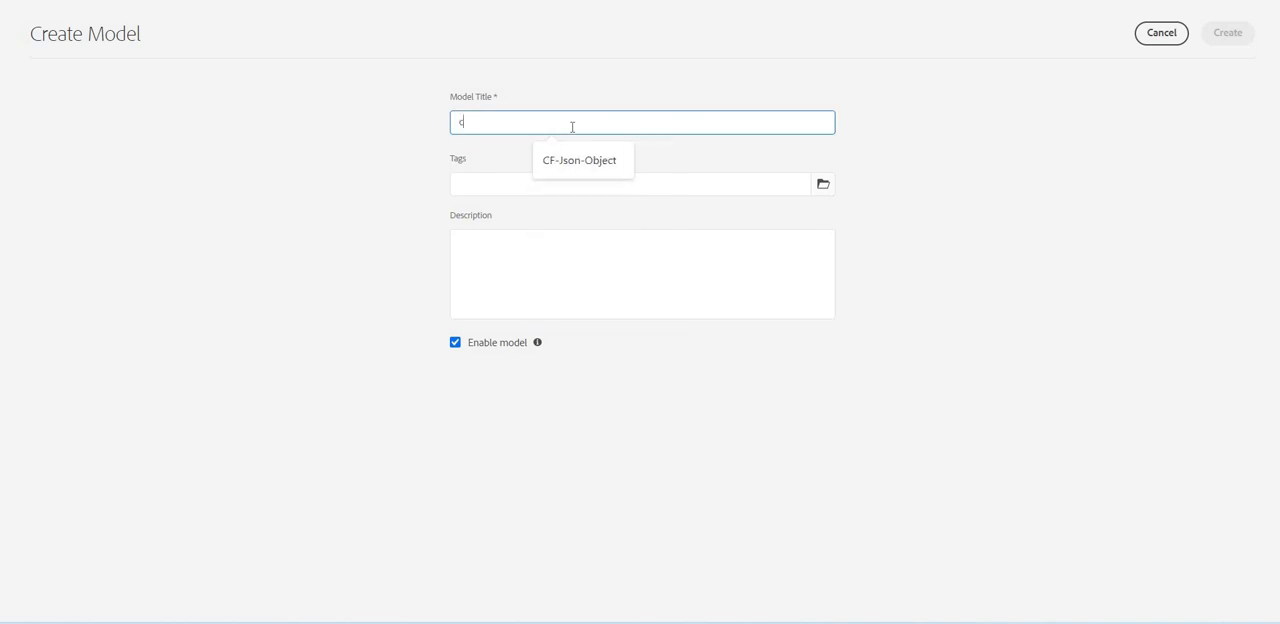
type("ontent refe")
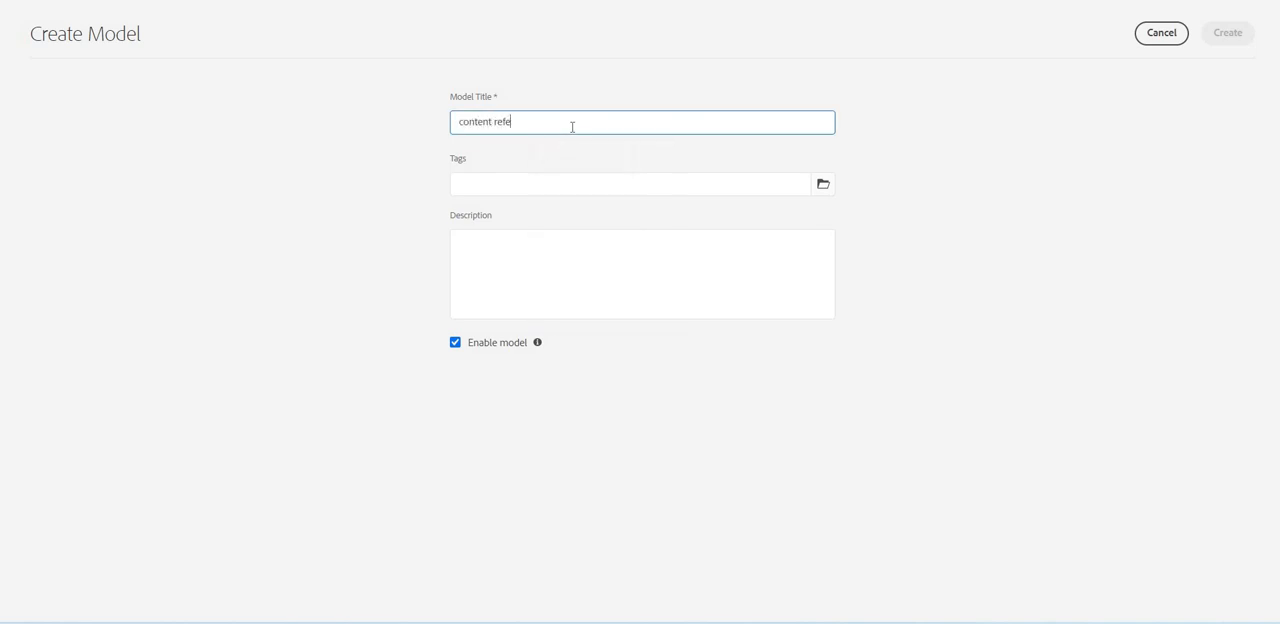
type("re")
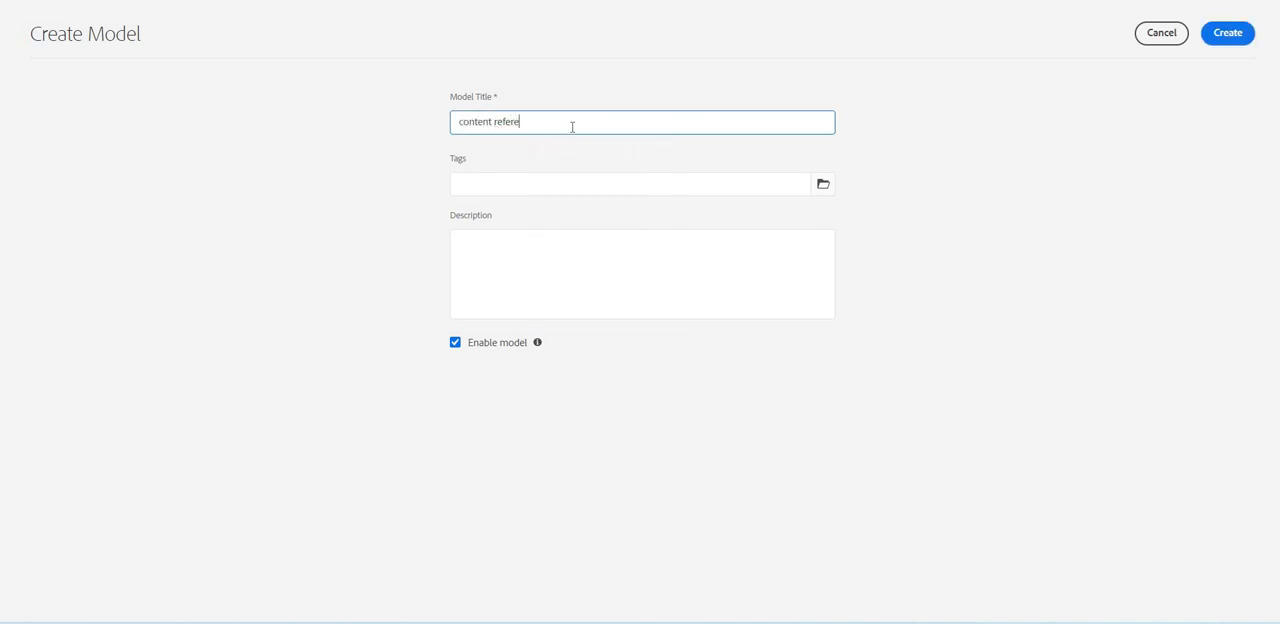
type("nce cf model")
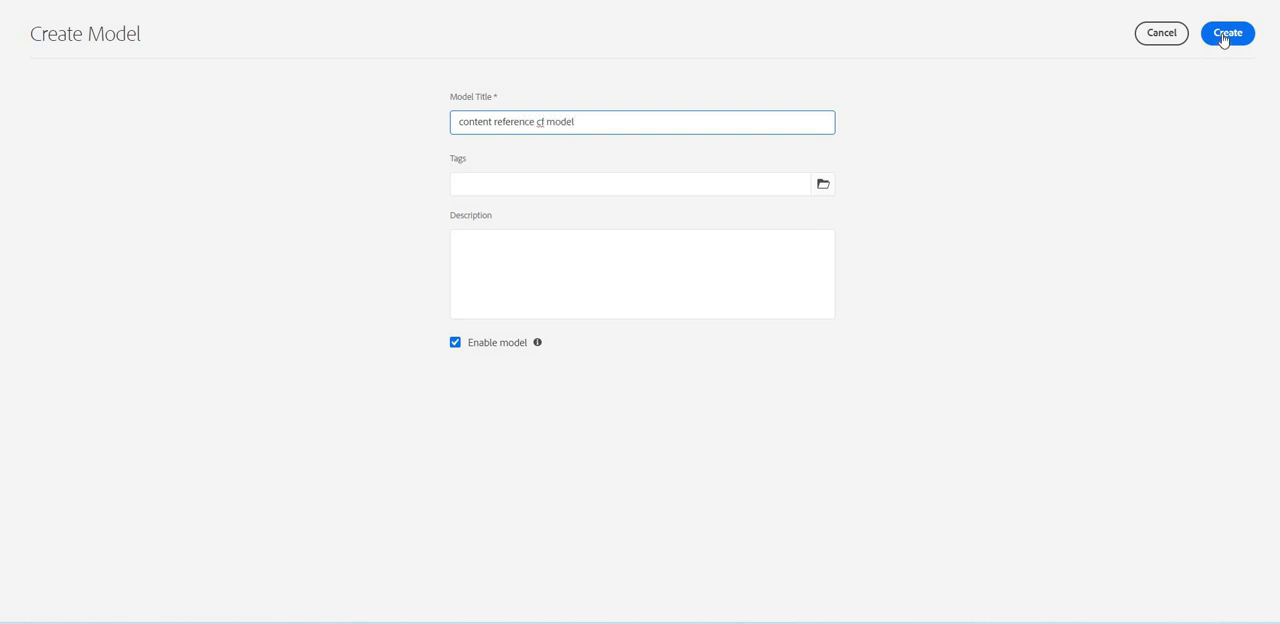
left_click(1227, 33)
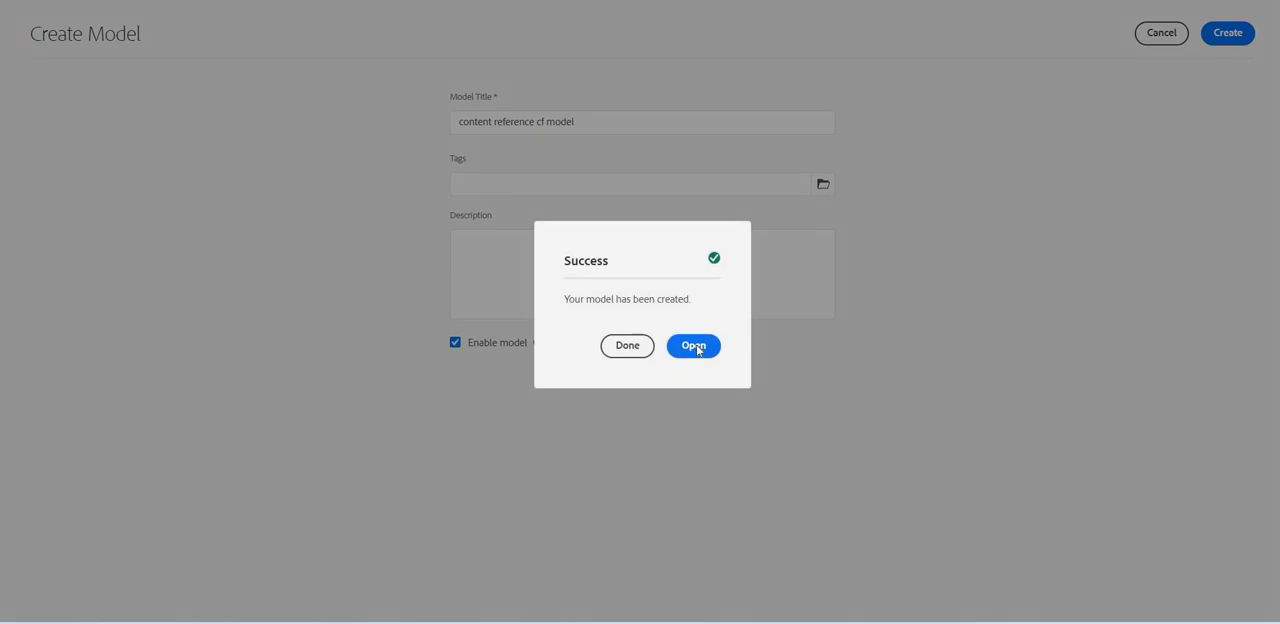
- Open the new model, add Content Reference fields and label the first 'Content reference'
left_click(693, 346)
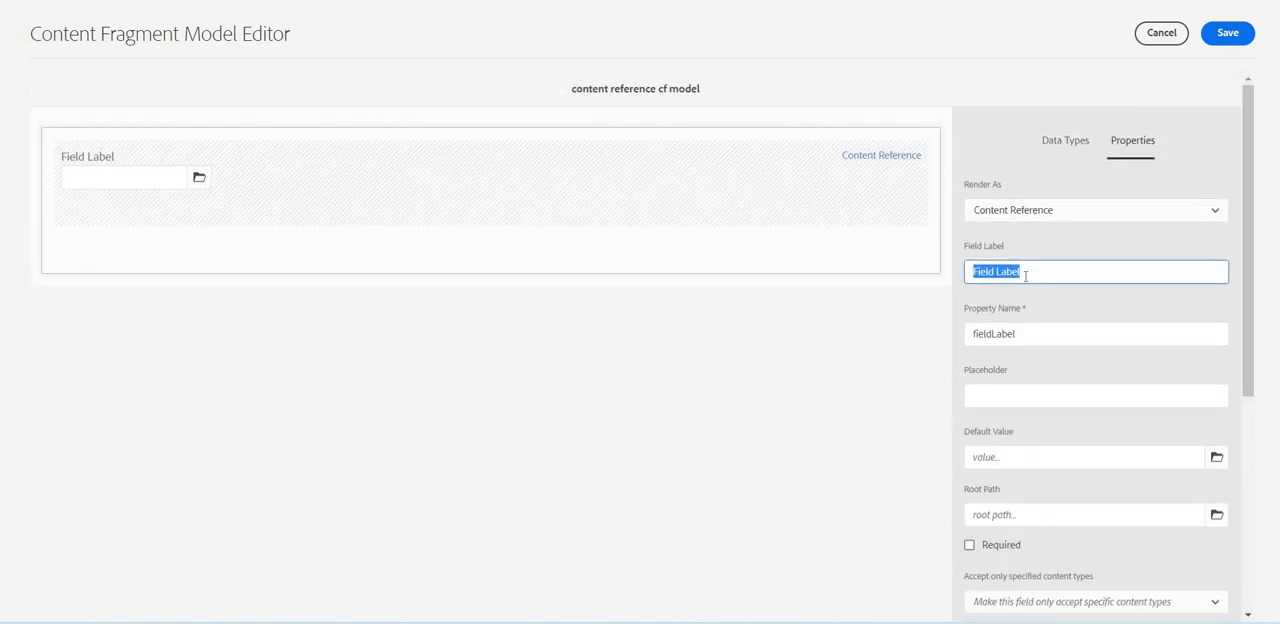
type("Content reference")
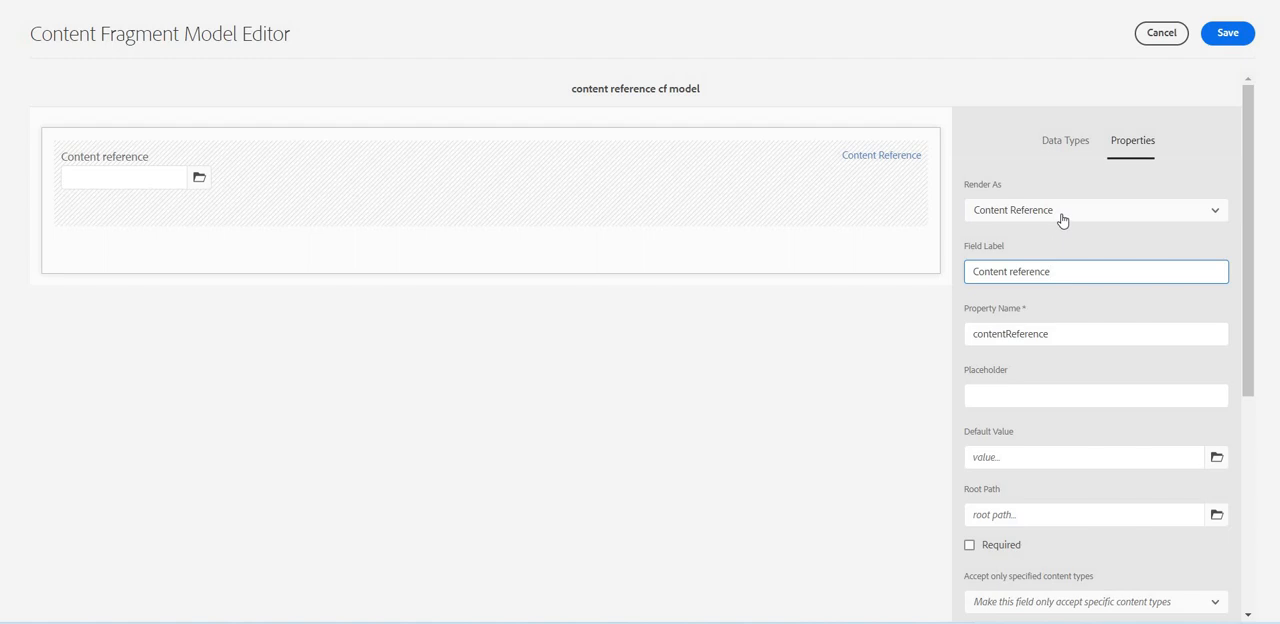
left_click(1094, 210)
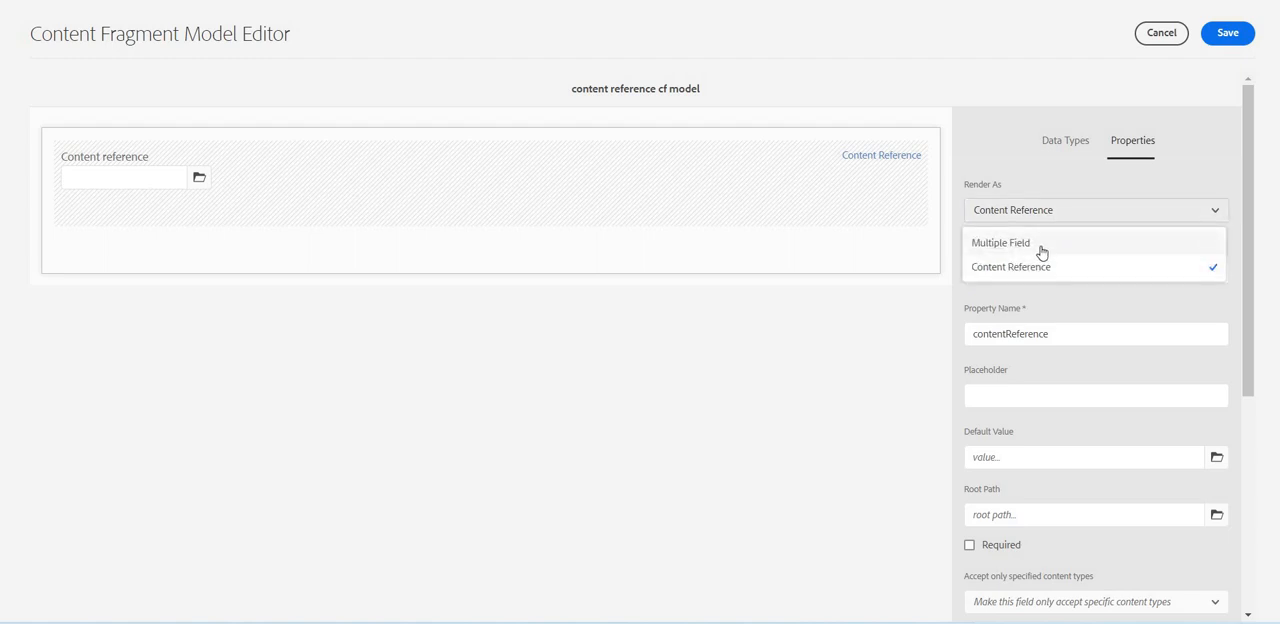
mouse_move(1051, 243)
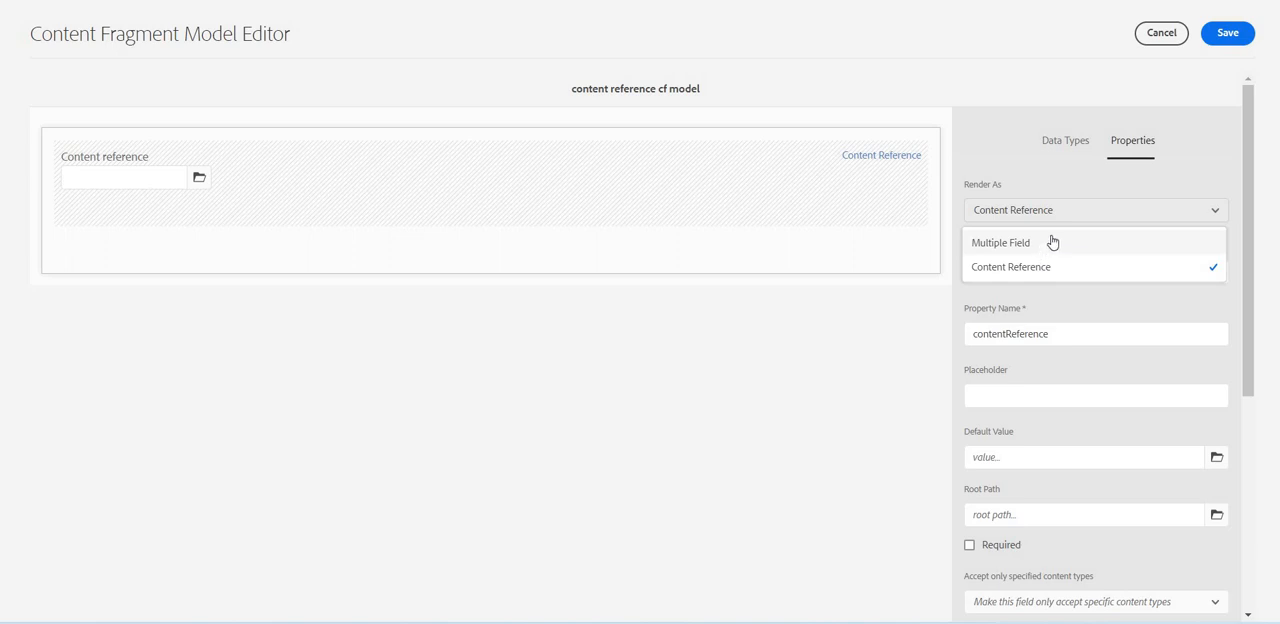
mouse_move(999, 174)
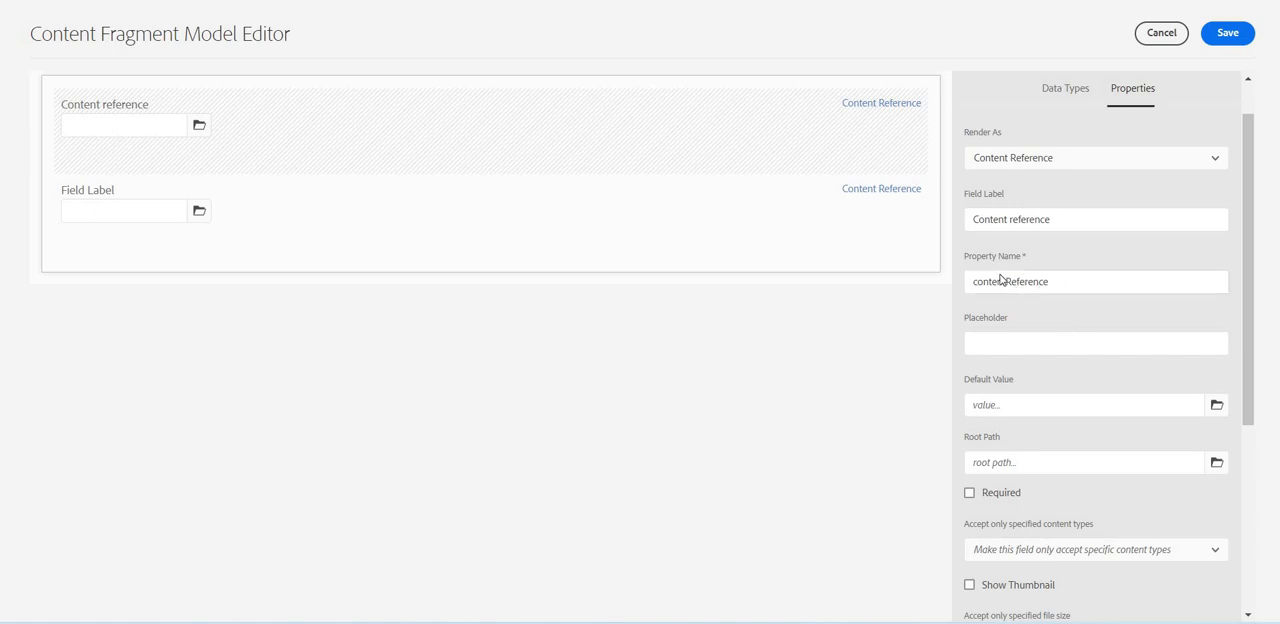
- Turn on 'Accept only specified content types' and tick every type from Plain Text to Markup
scroll("down", 3)
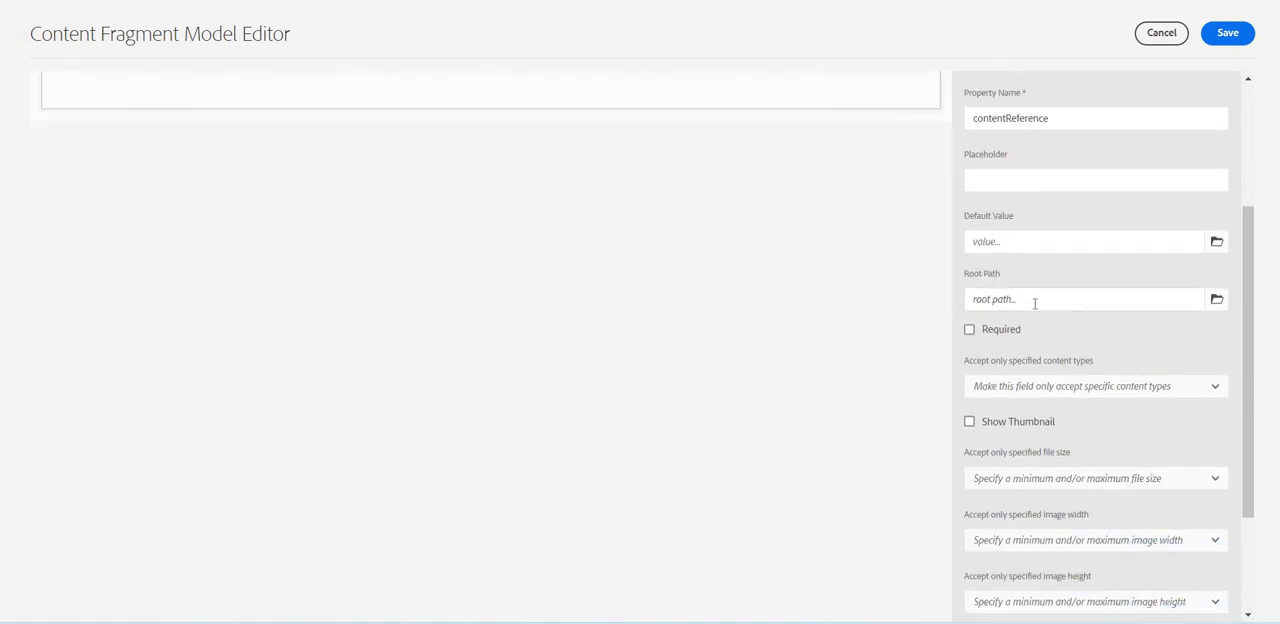
scroll("down", 3)
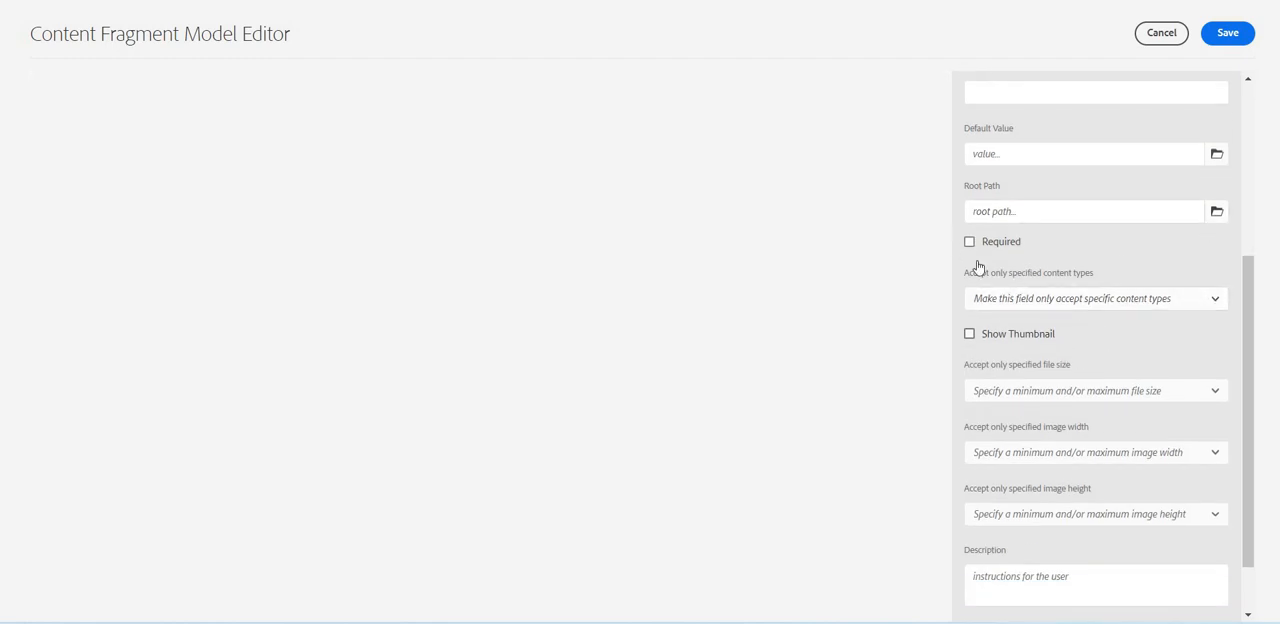
scroll("down", 3)
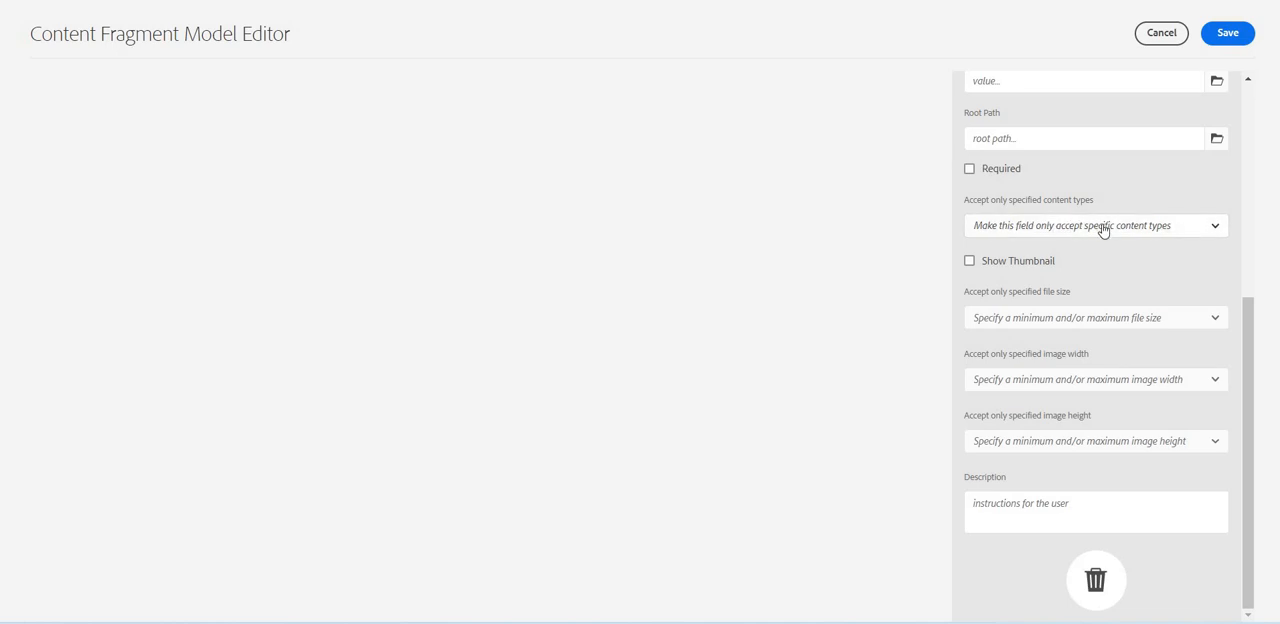
left_click(1094, 225)
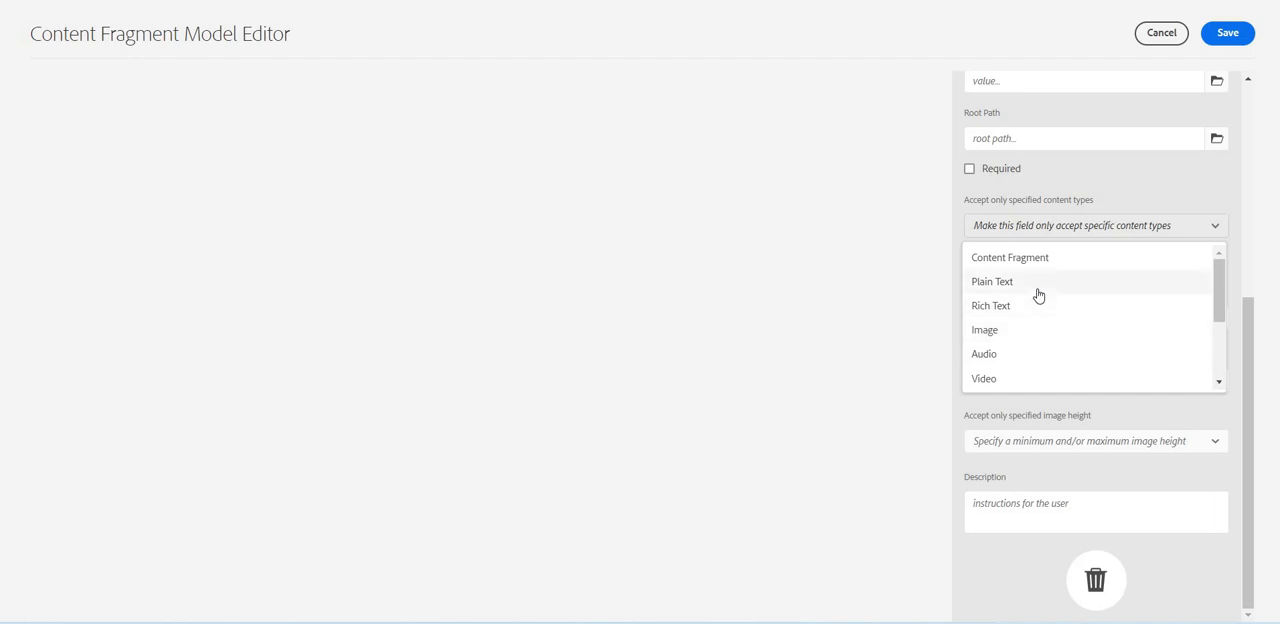
mouse_move(1032, 306)
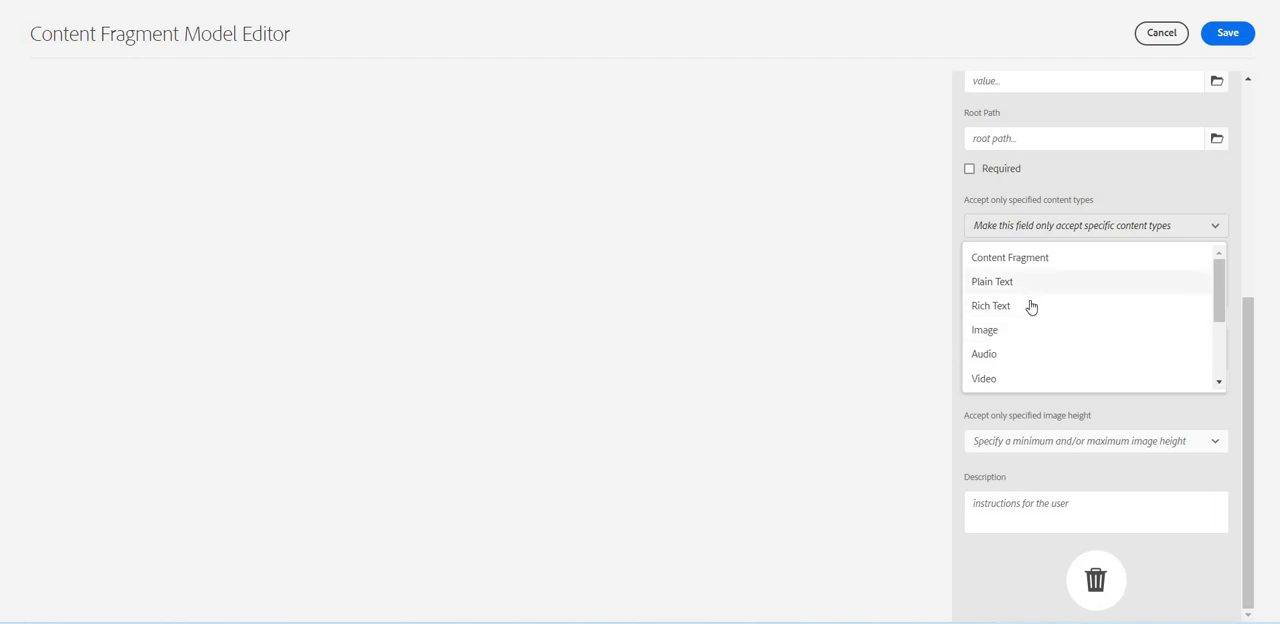
mouse_move(1024, 366)
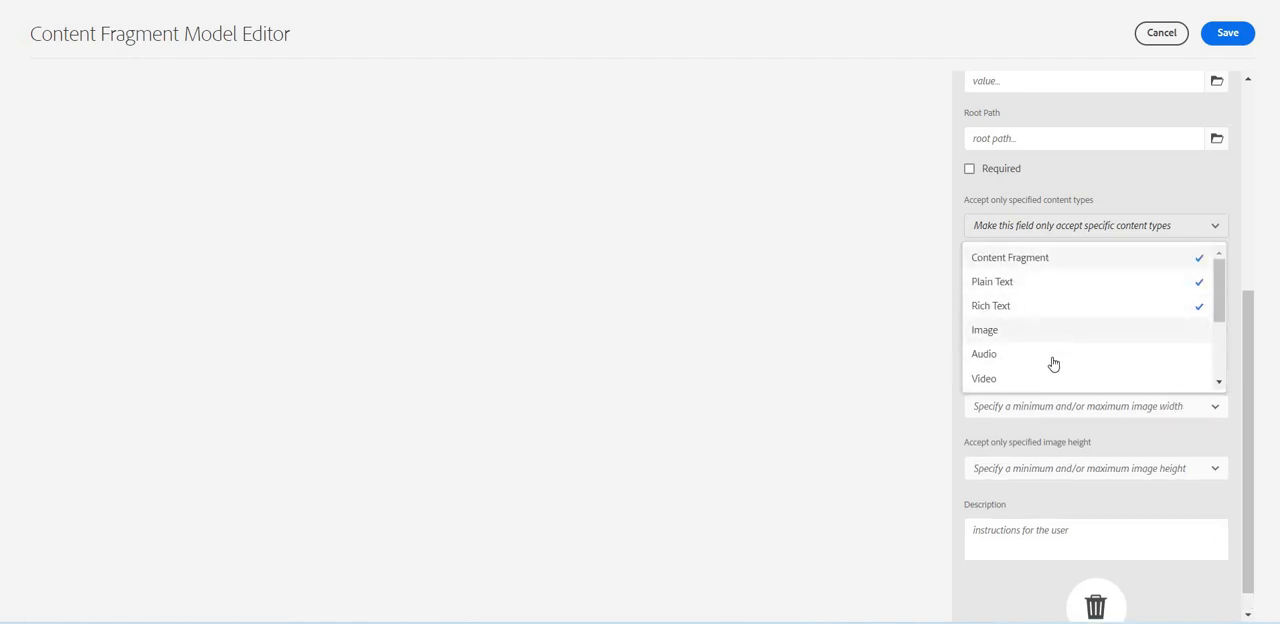
scroll("down", 3)
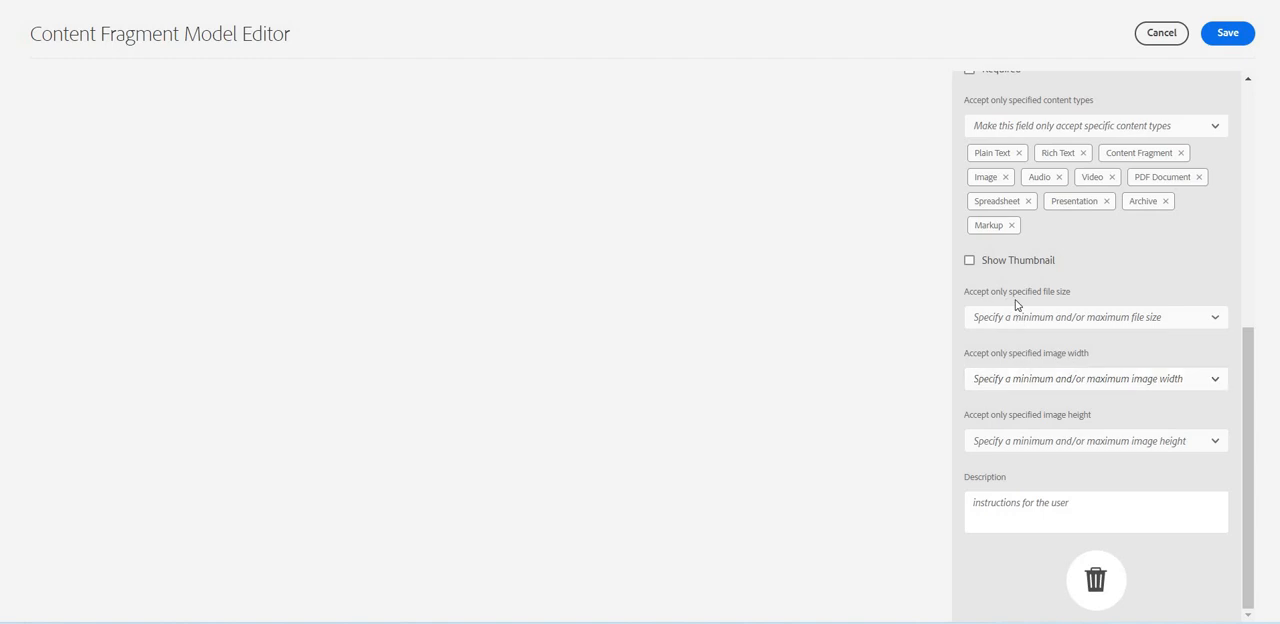
- Restrict file size to less than or equal to 5 Bytes (B) and enable Show Thumbnail
left_click(1095, 317)
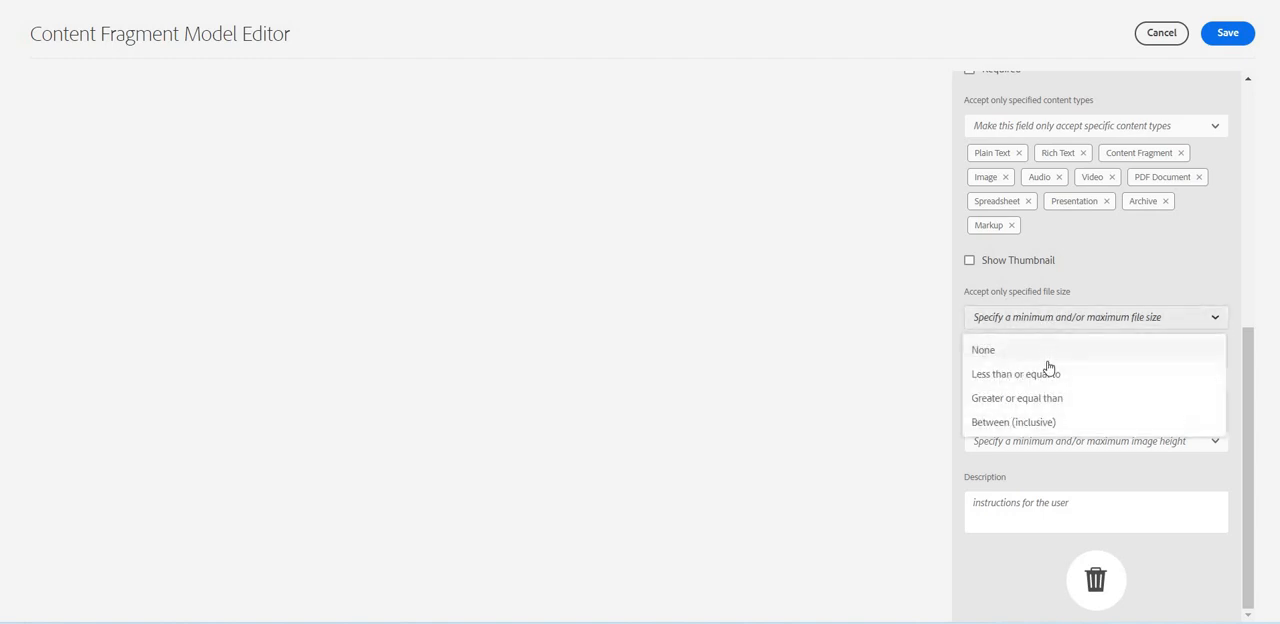
left_click(1016, 373)
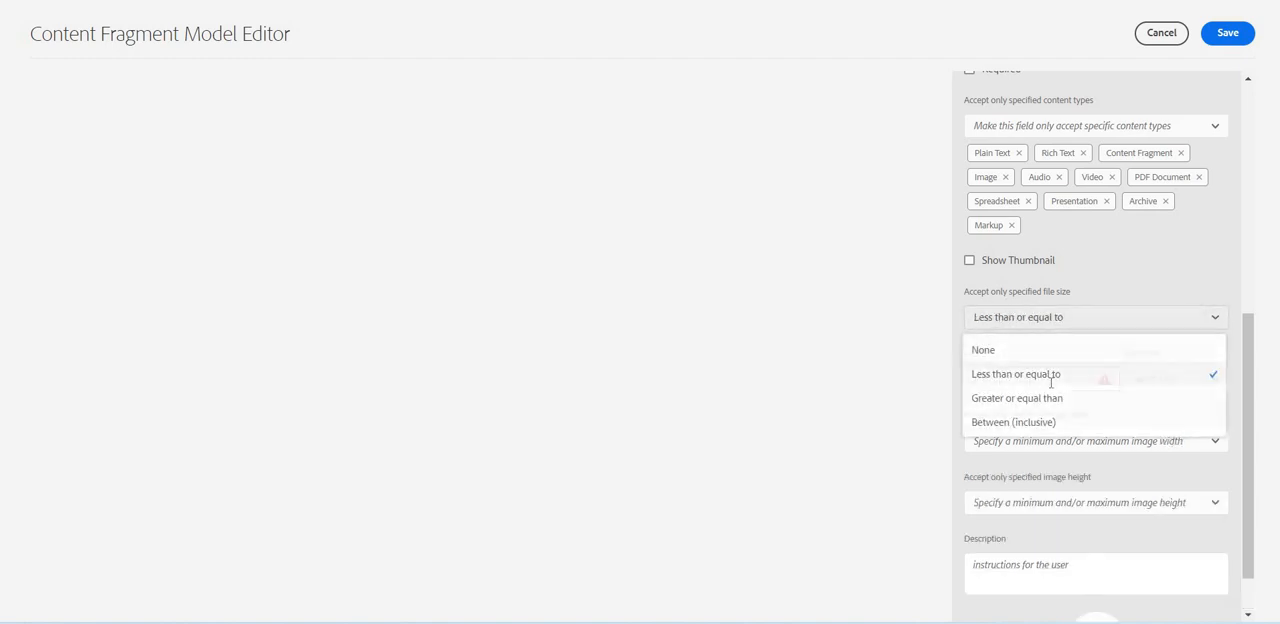
left_click(1016, 373)
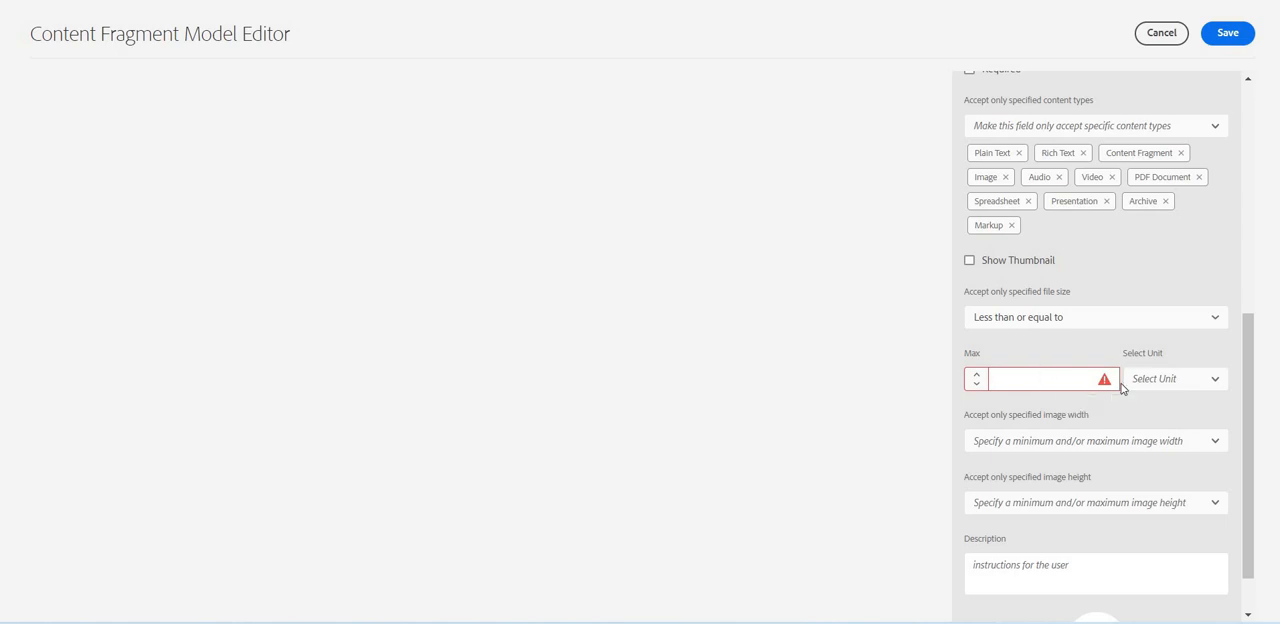
left_click(1175, 378)
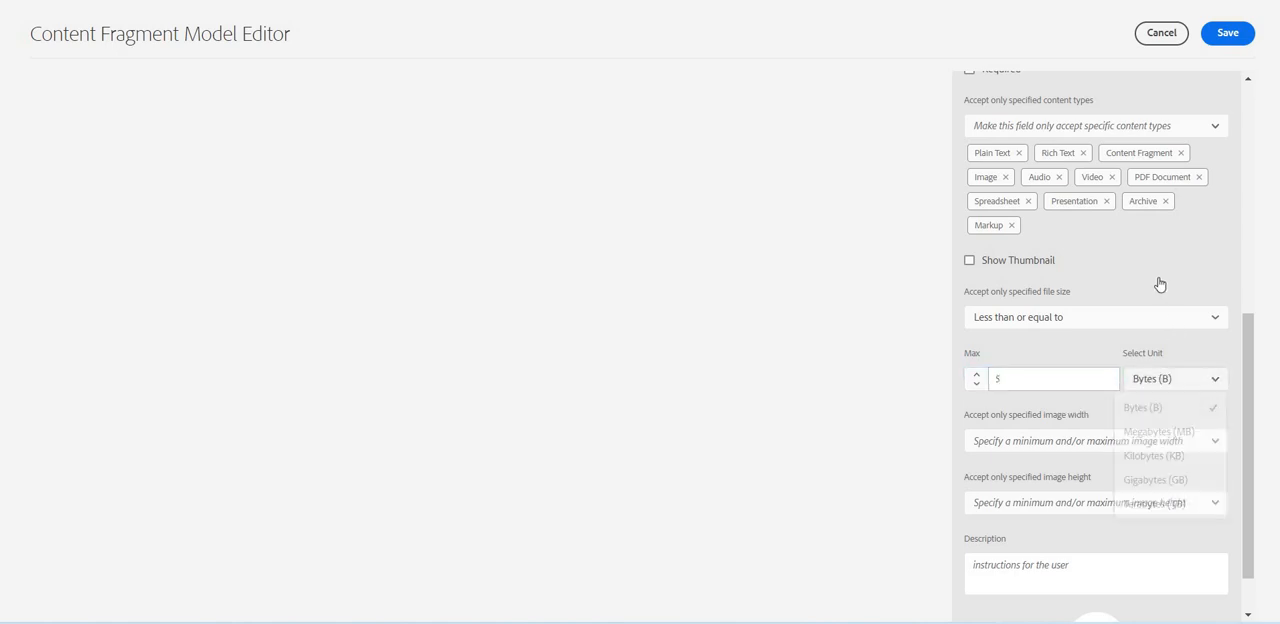
left_click(968, 260)
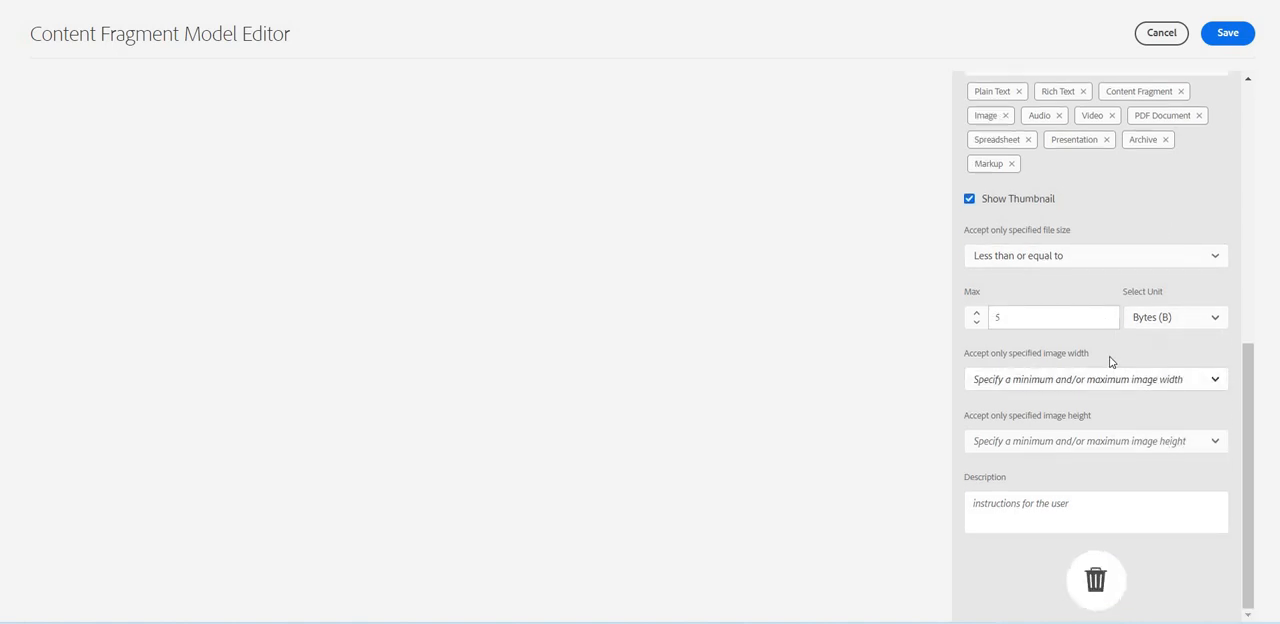
mouse_move(1048, 340)
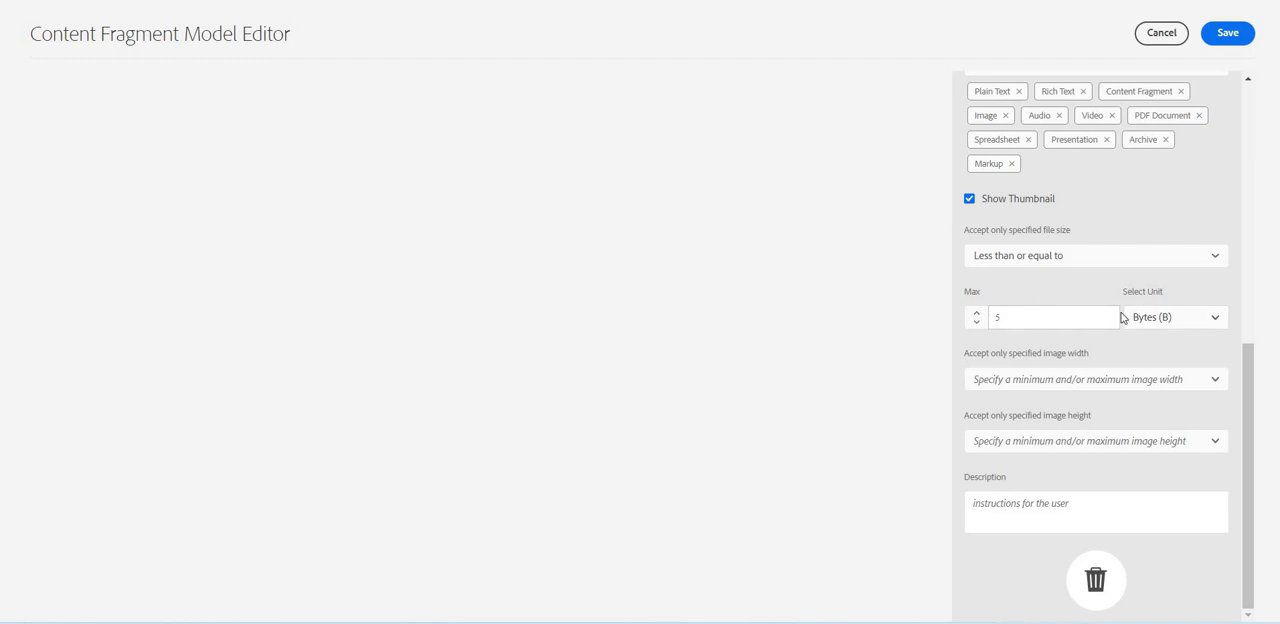
mouse_move(1031, 339)
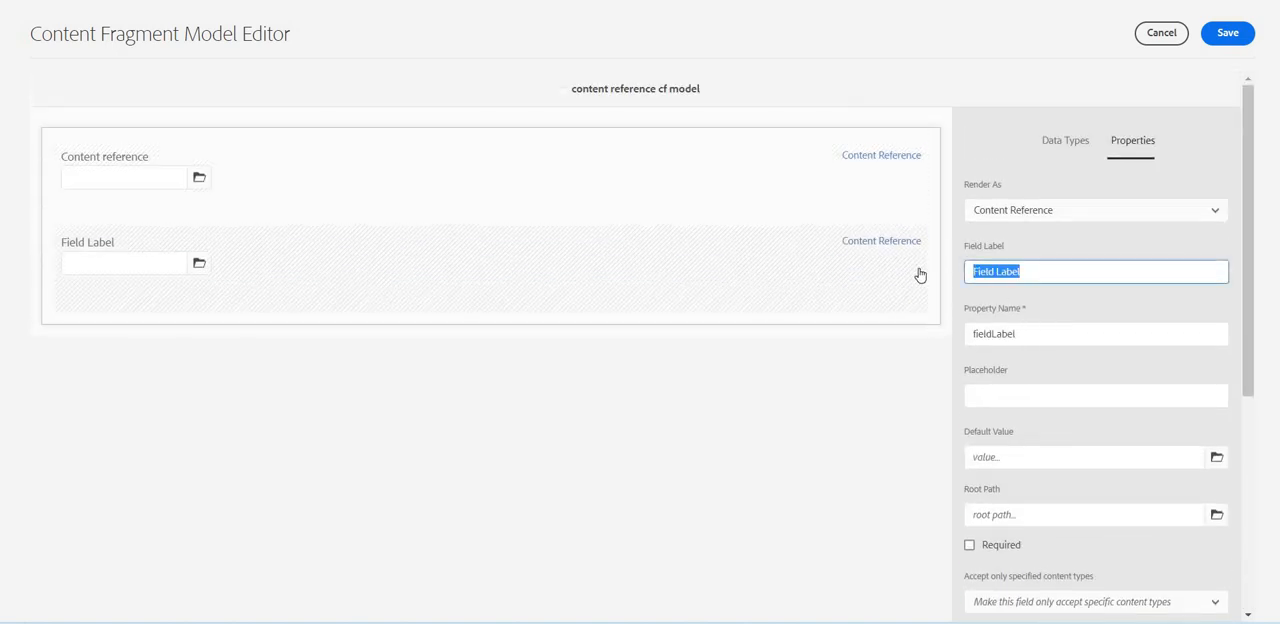
- Label the second field 'content...', allow multiple references, and set maximum items to 1
type("content reference")
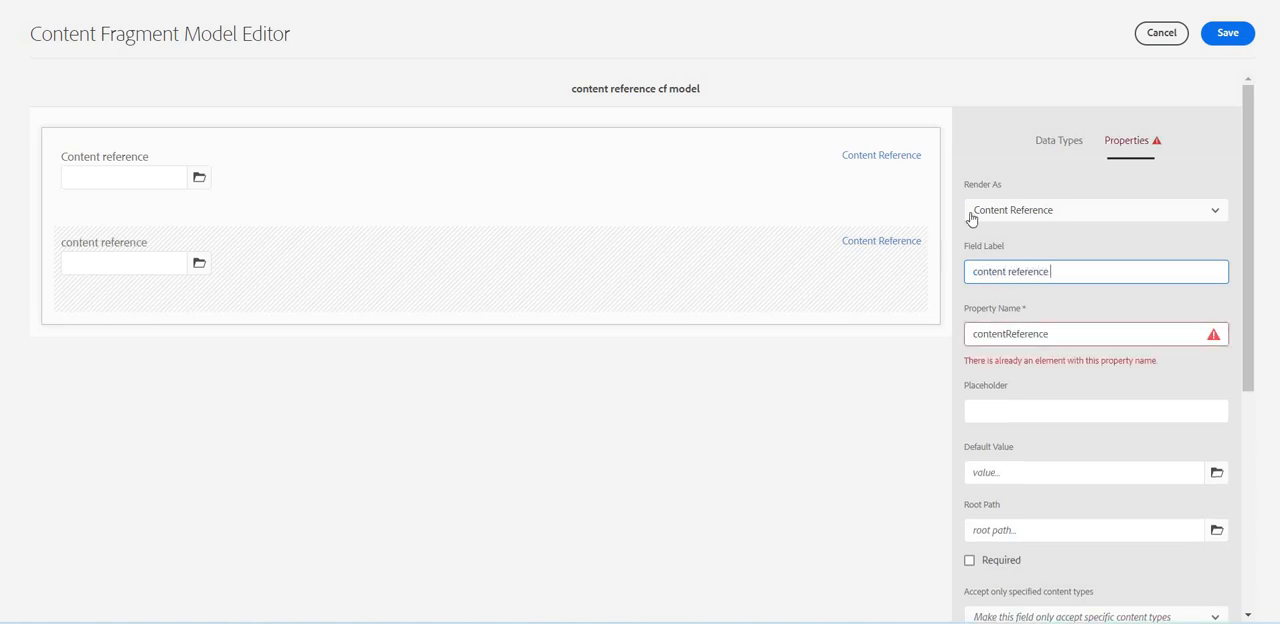
left_click(1095, 209)
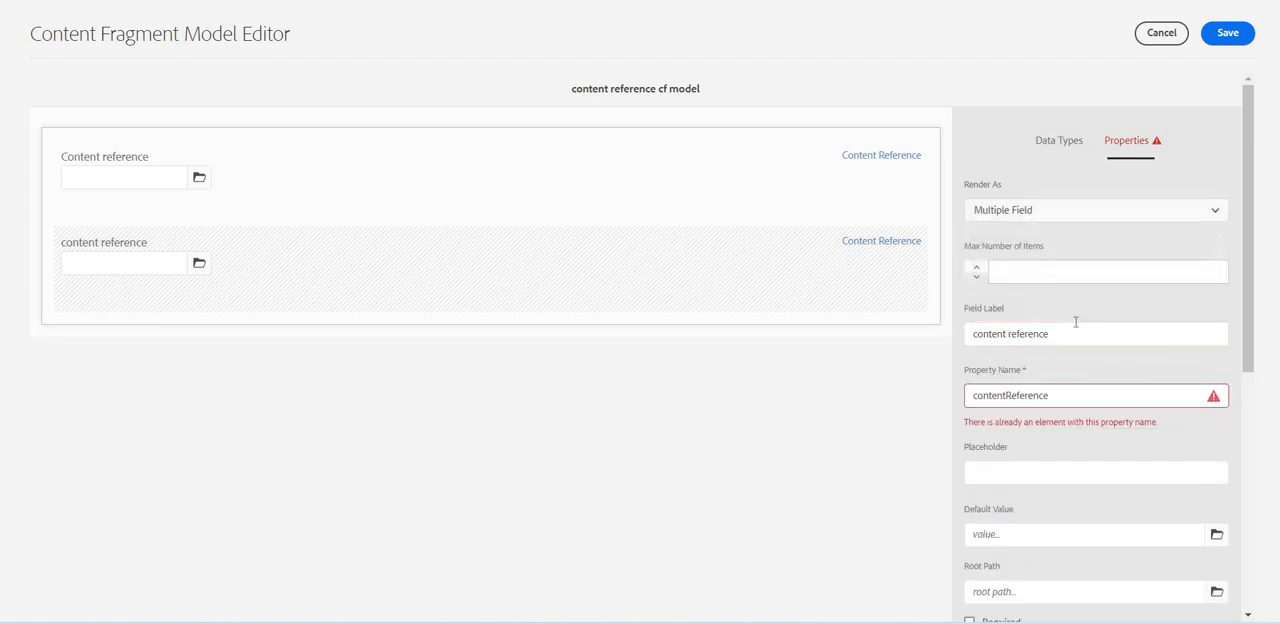
mouse_move(1078, 336)
type(" multi")
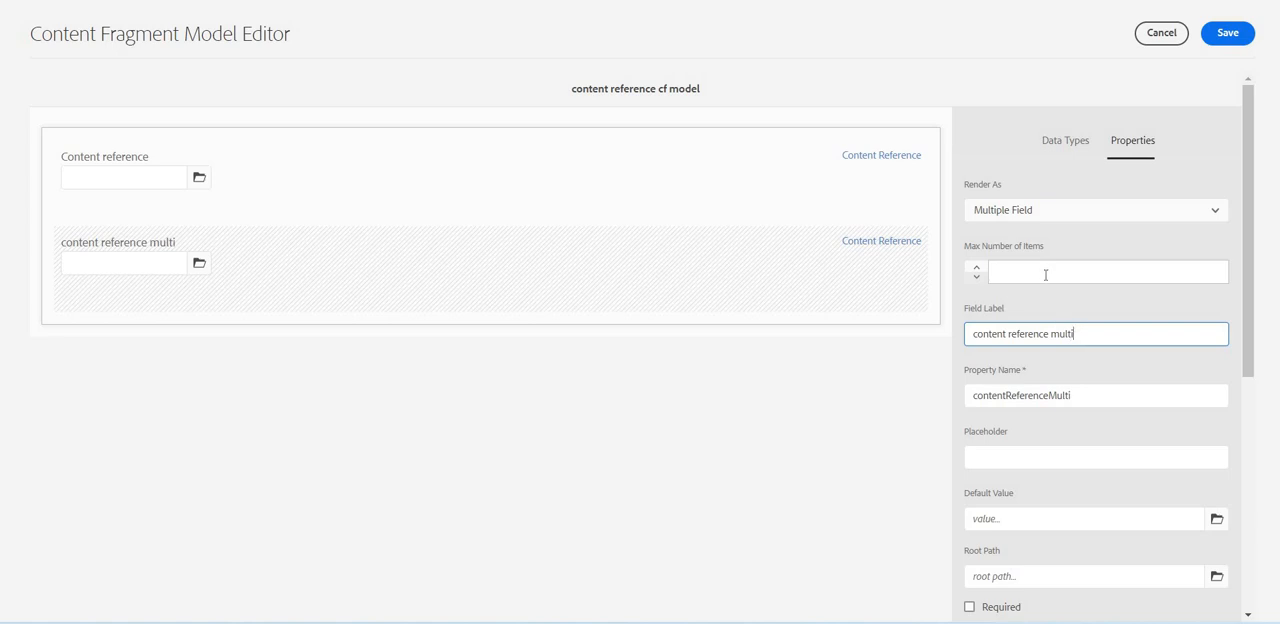
left_click(1095, 271)
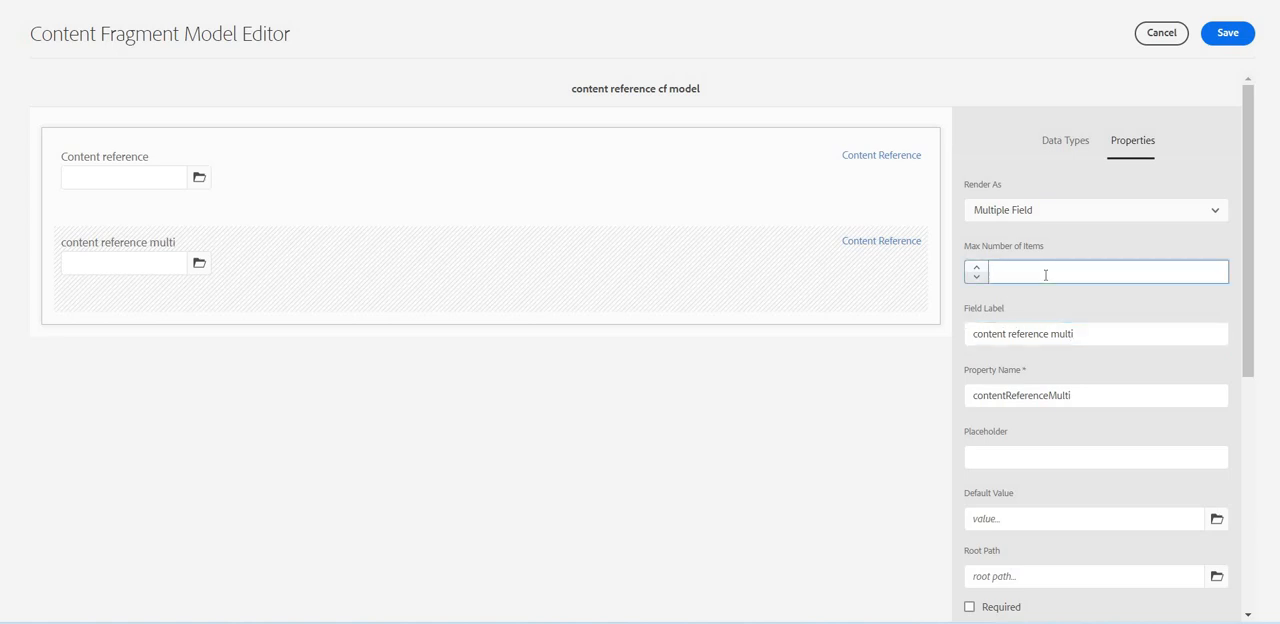
type("1")
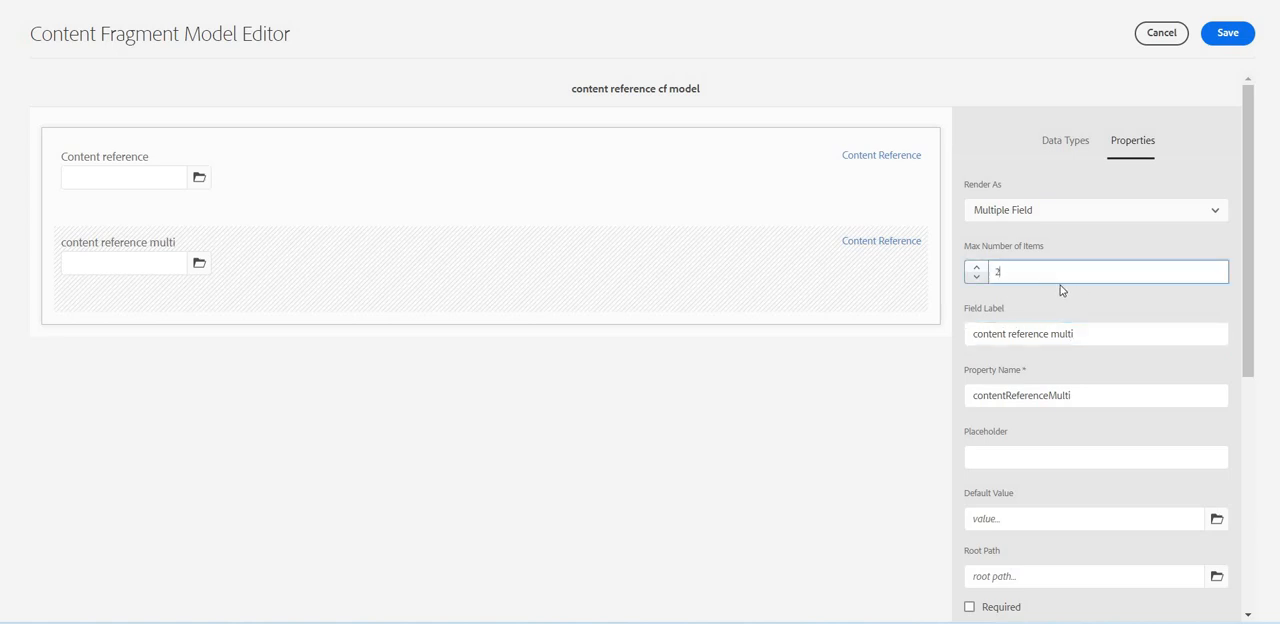
- Give the multi reference field an upper file size limit and save the model
scroll("down", 3)
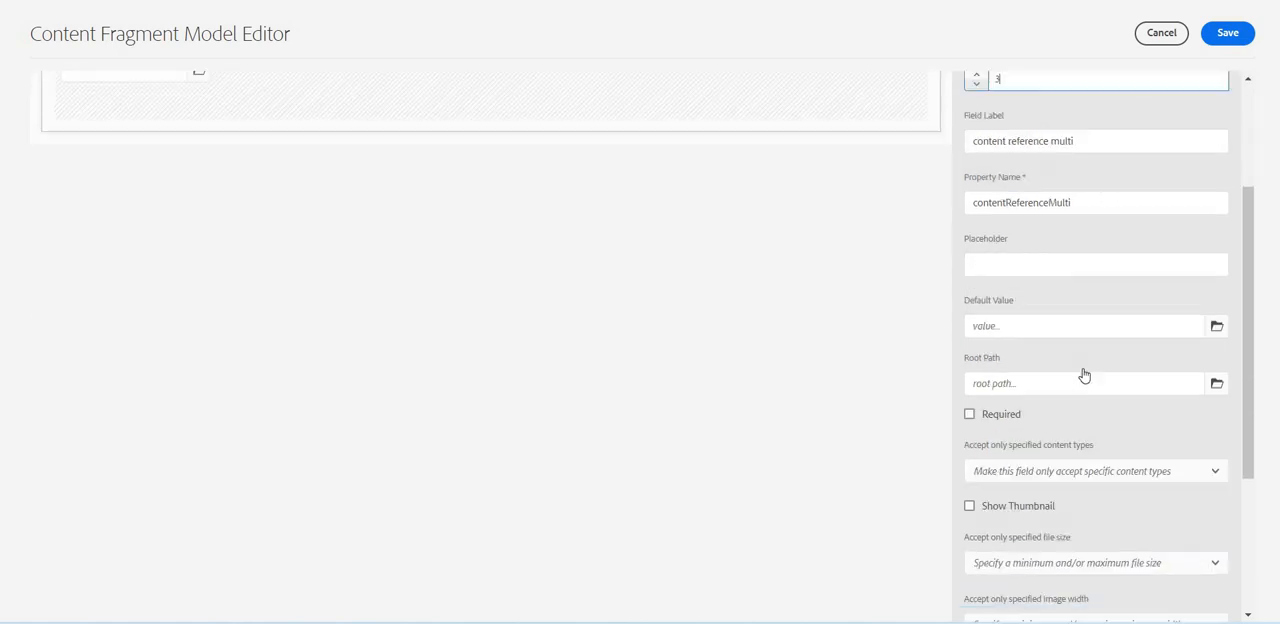
scroll("down", 3)
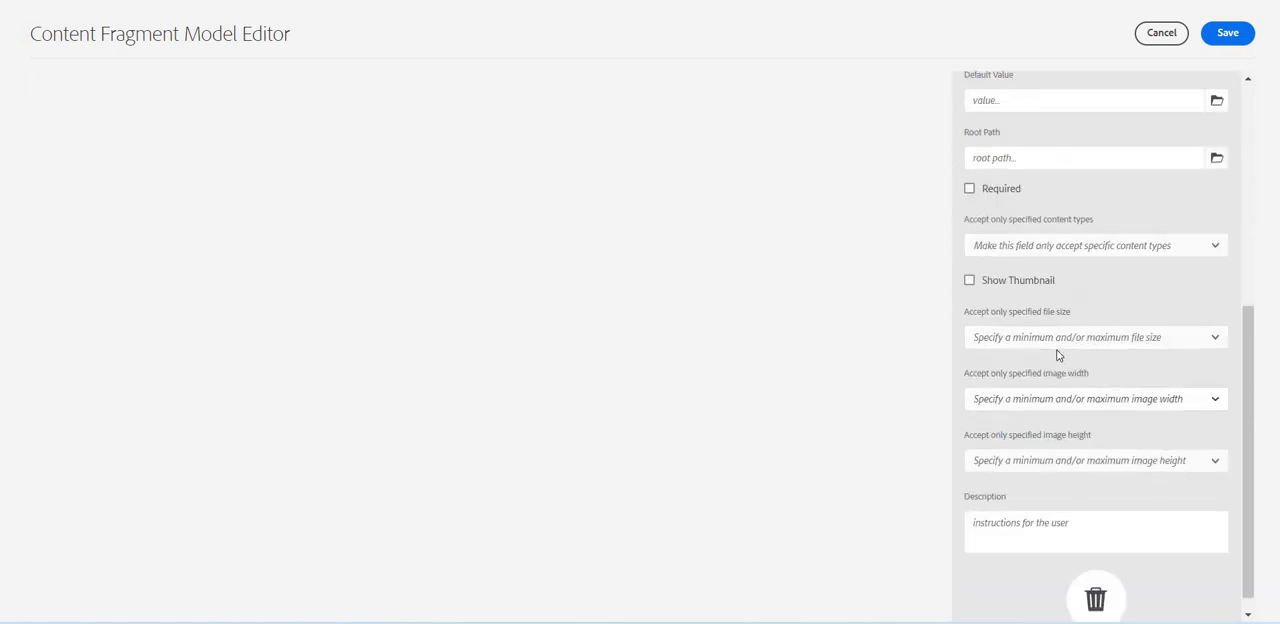
scroll("down", 3)
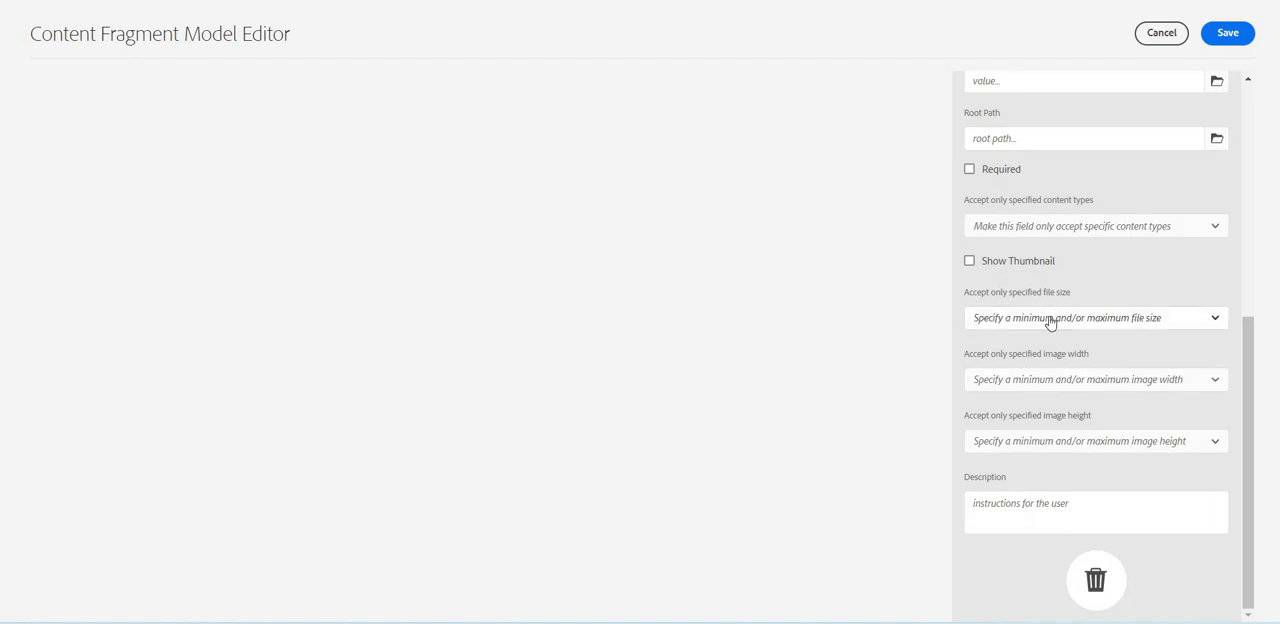
left_click(1095, 317)
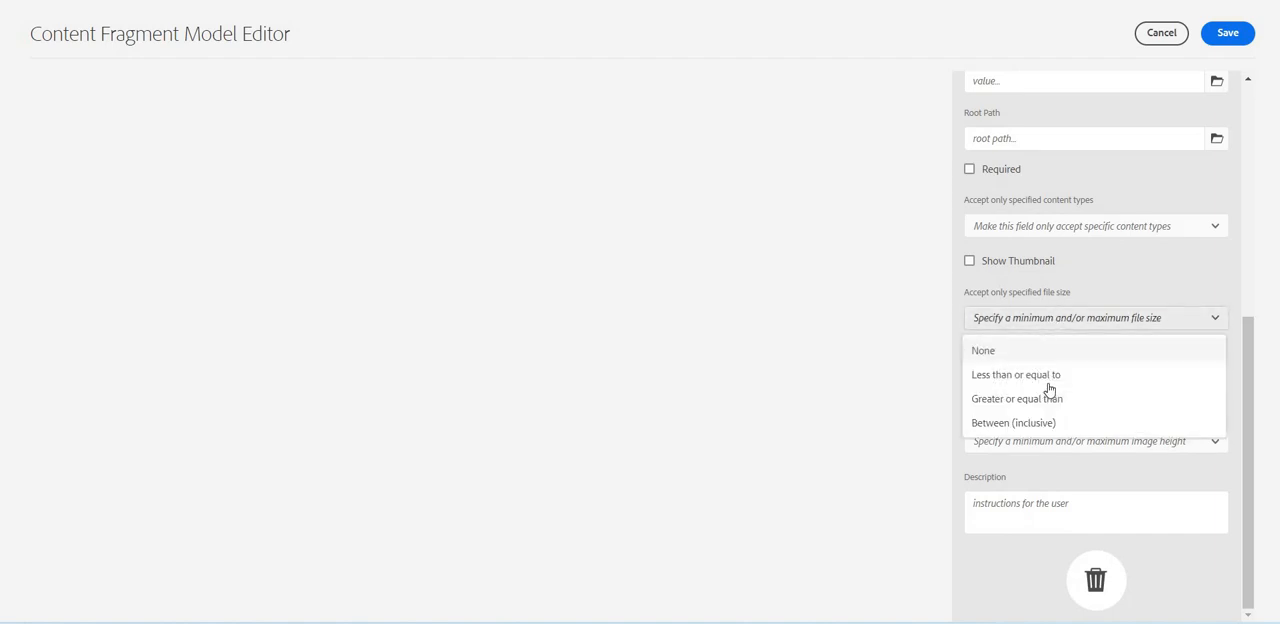
left_click(1093, 225)
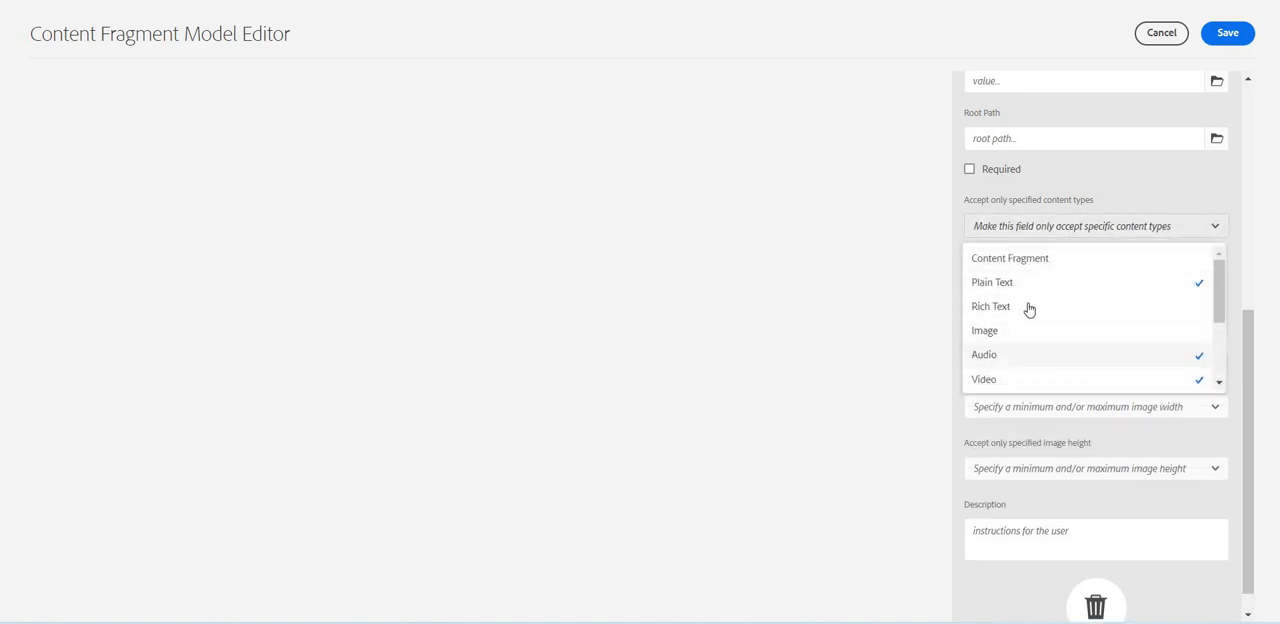
scroll("down", 3)
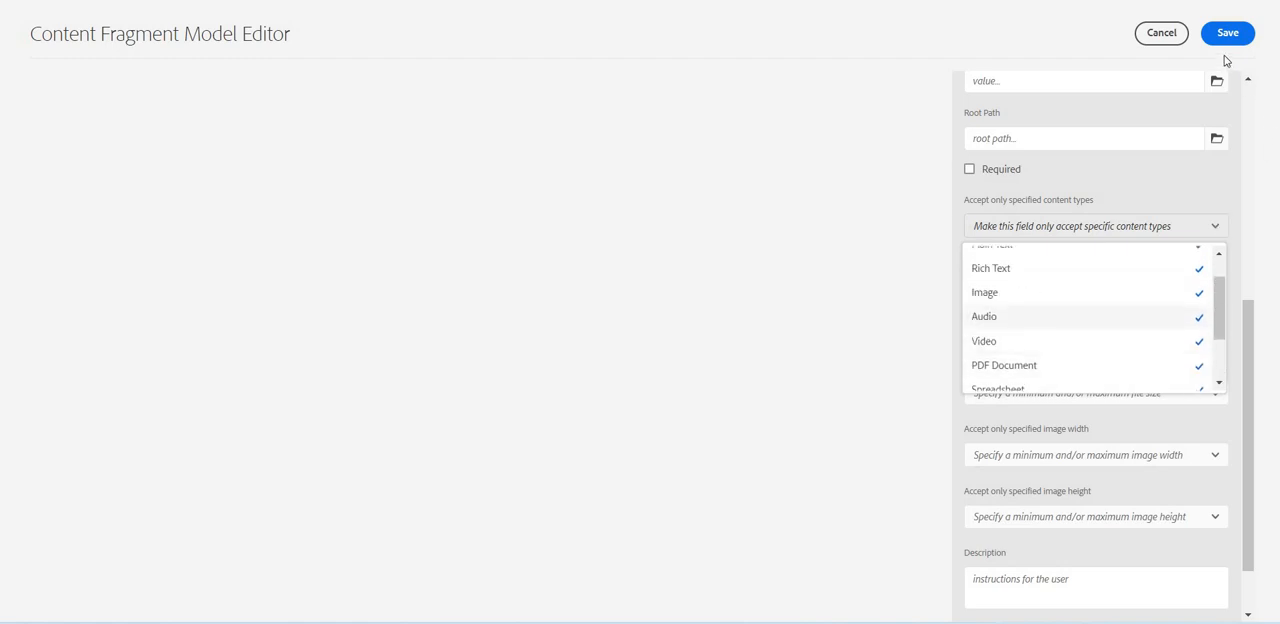
left_click(1161, 32)
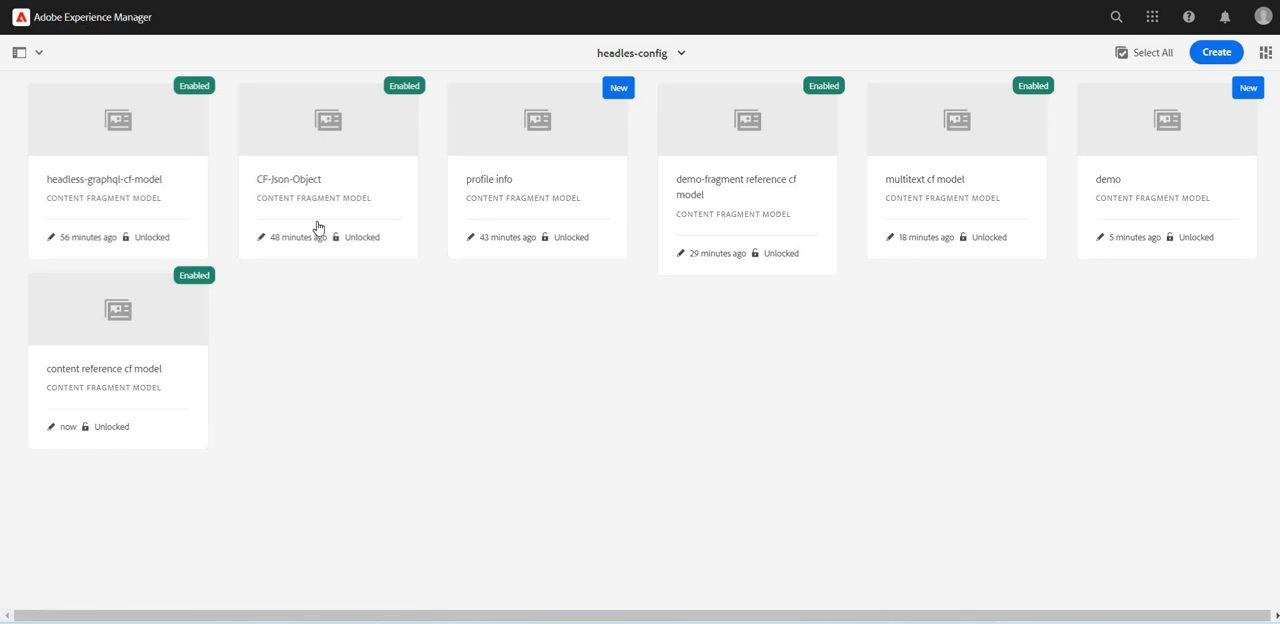
- In Assets > headless-cf-demo, create fragment 'content reference cf demo' from content reference cf model
left_click(20, 52)
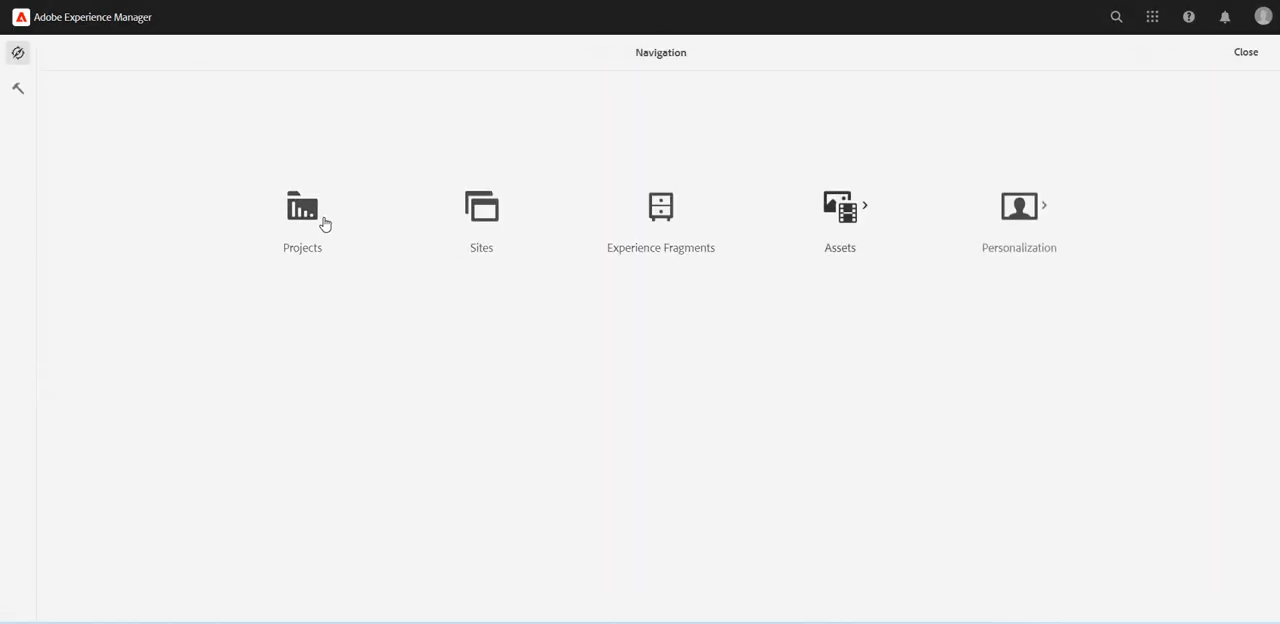
left_click(840, 207)
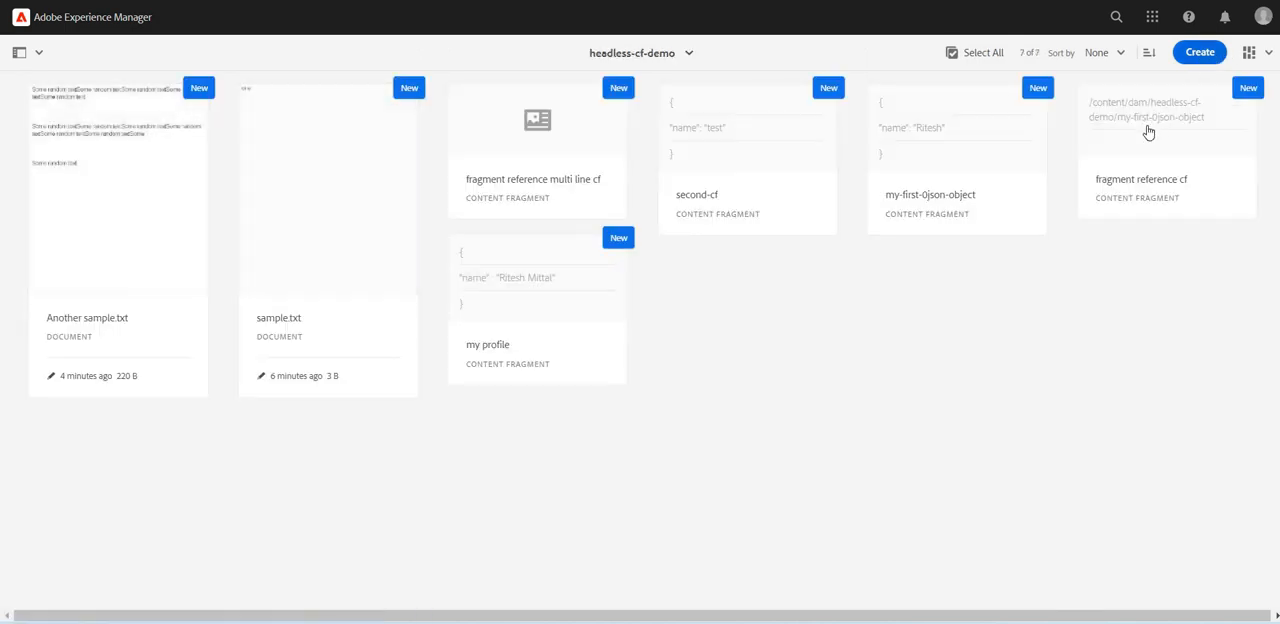
left_click(1198, 52)
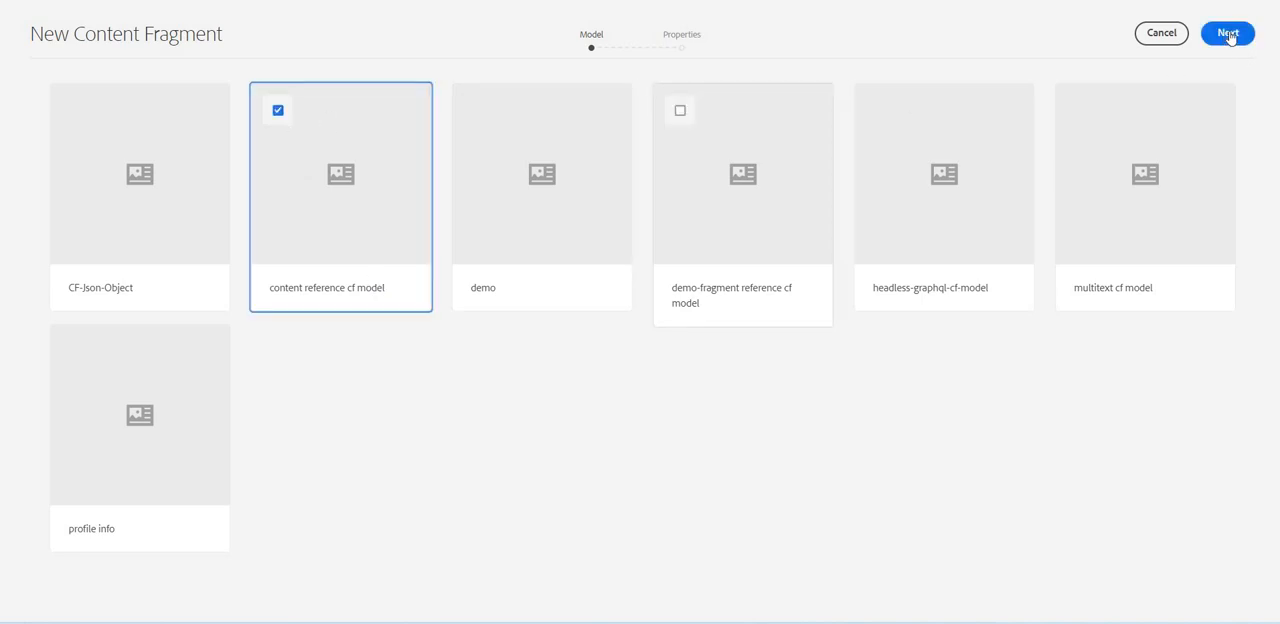
left_click(1227, 33)
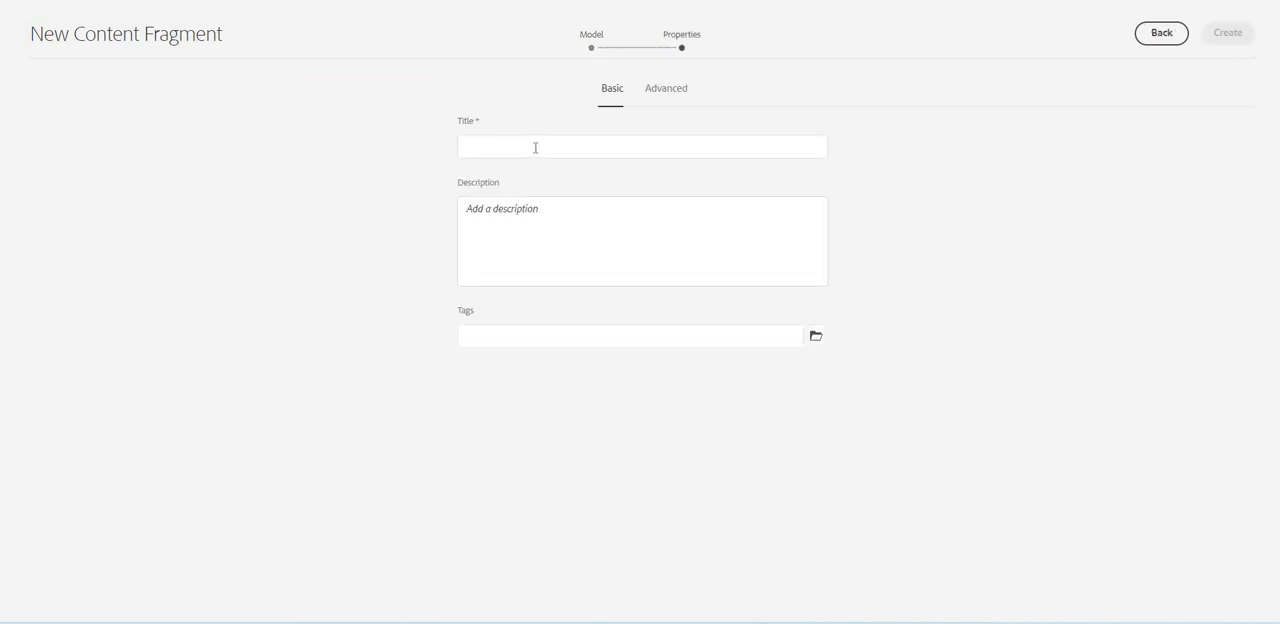
type("content reference cf demo")
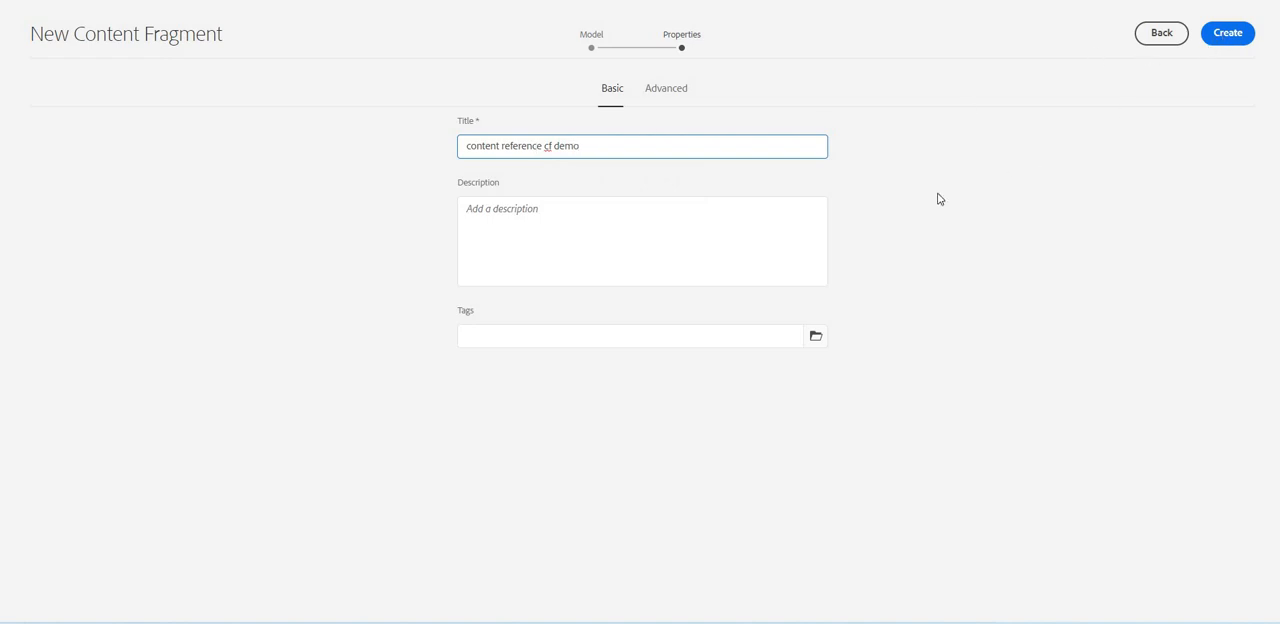
left_click(1227, 33)
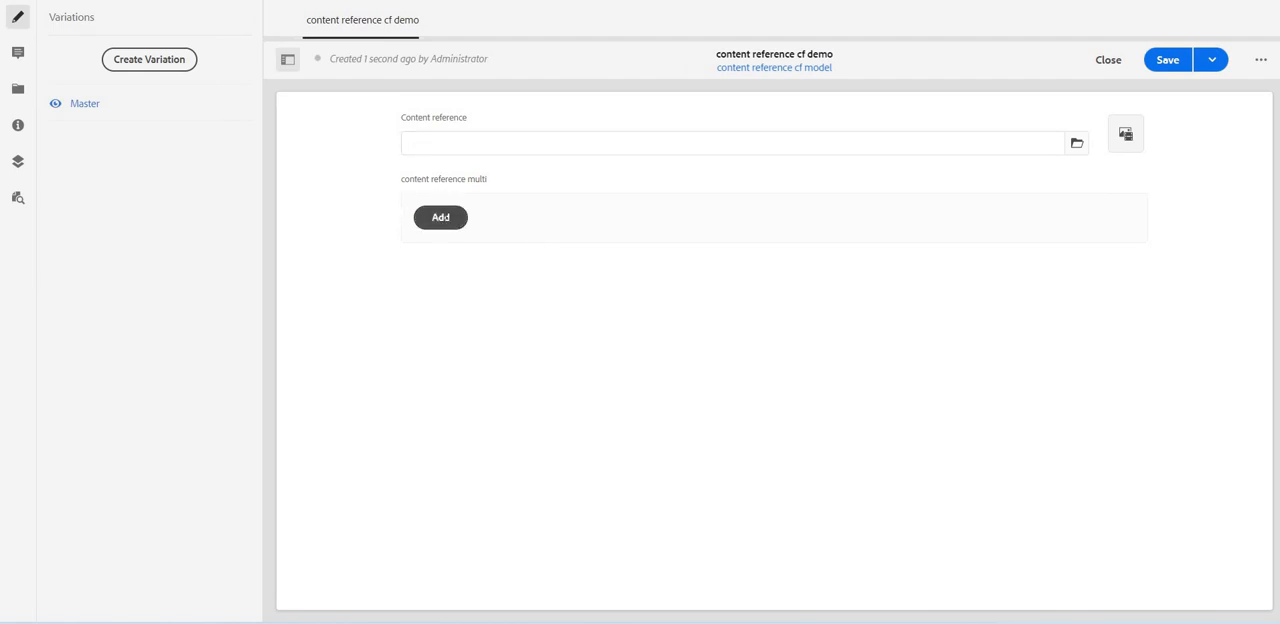
- Add empty entries to the content reference multi field
left_click(440, 217)
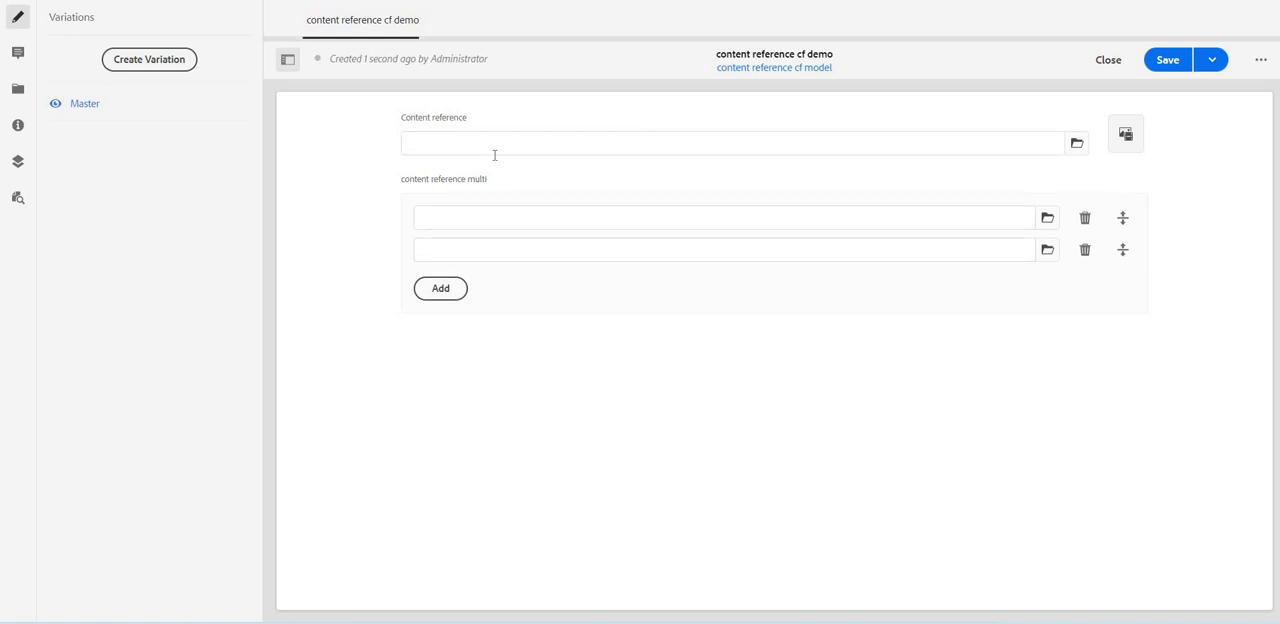
mouse_move(1148, 157)
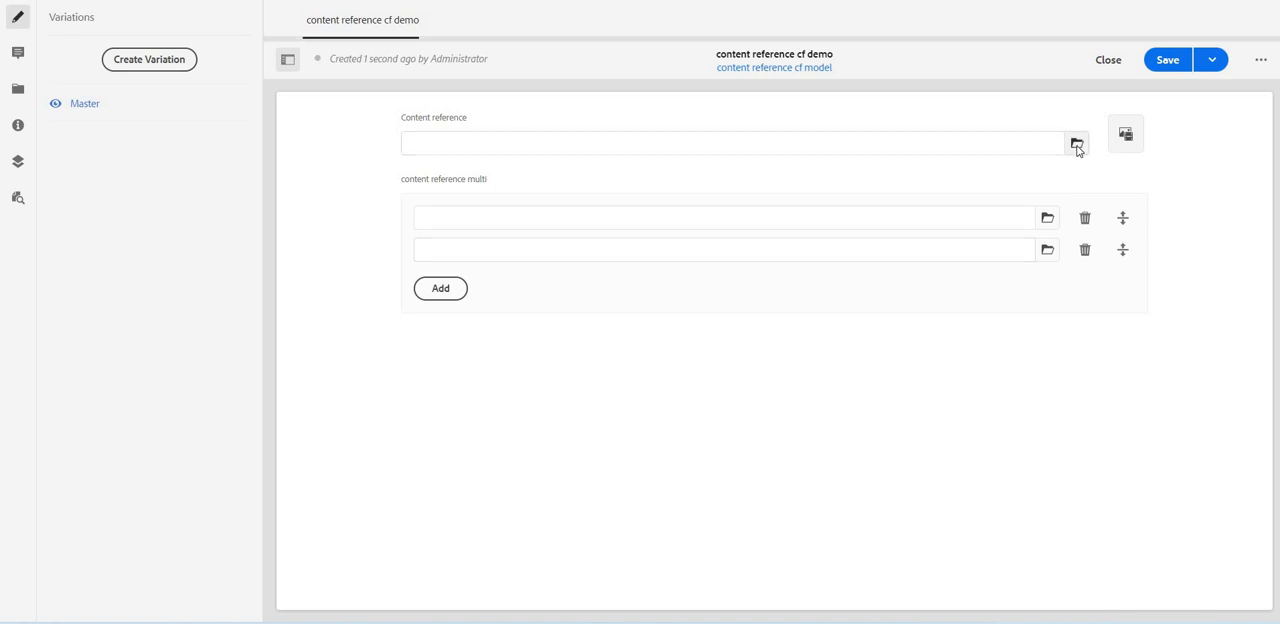
- Browse Activities > Camping and tick Camp Summer Night, triggering the 5 B file size error
left_click(1077, 143)
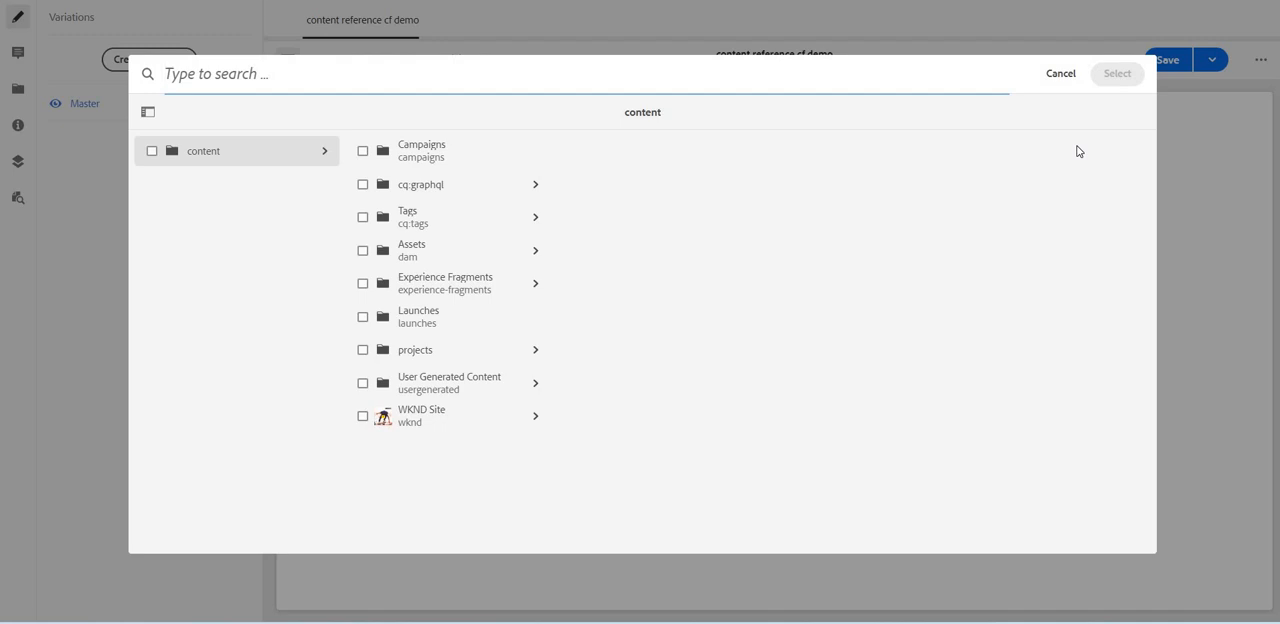
mouse_move(871, 148)
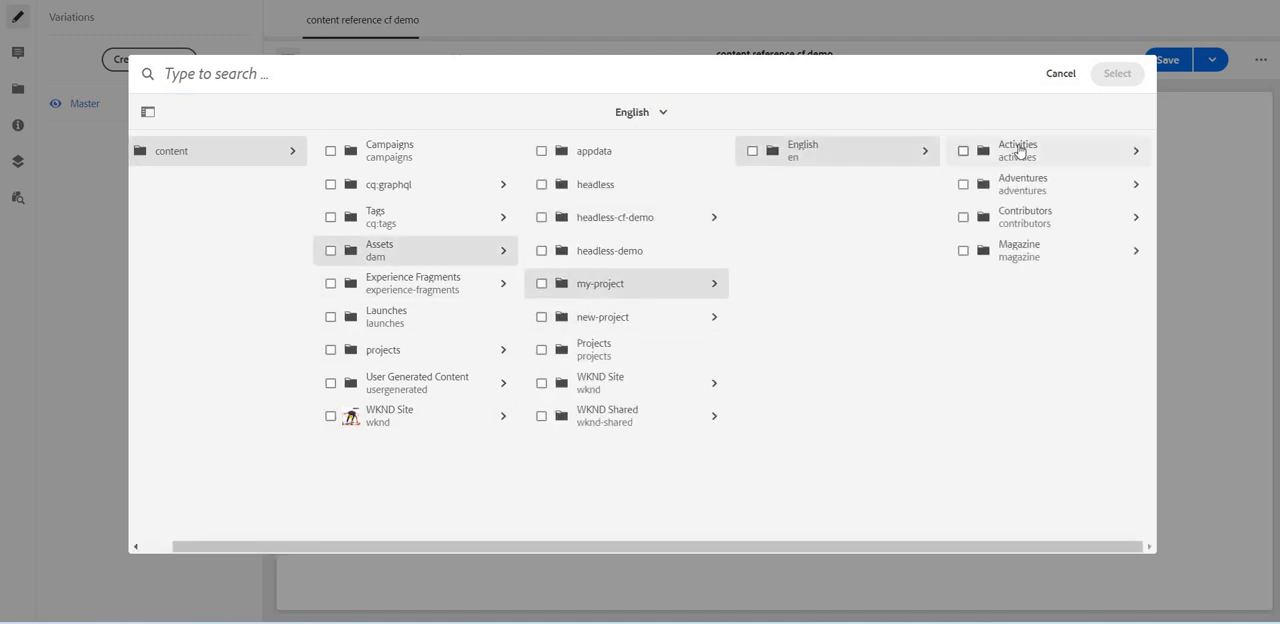
left_click(1016, 150)
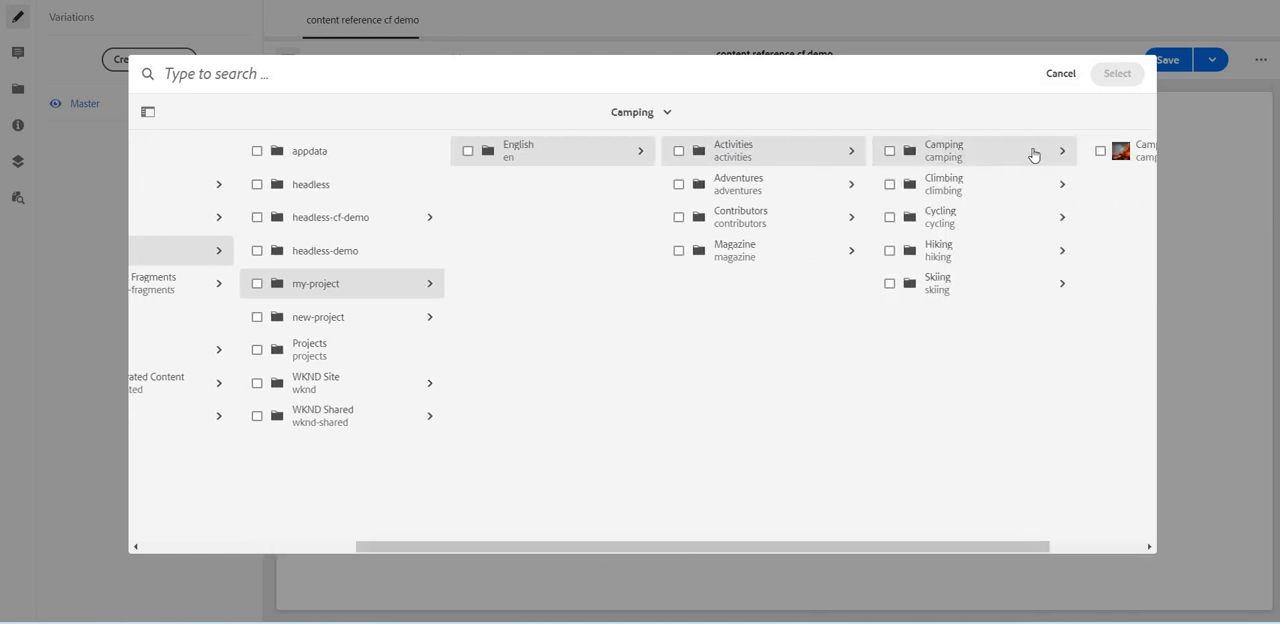
left_click(1062, 151)
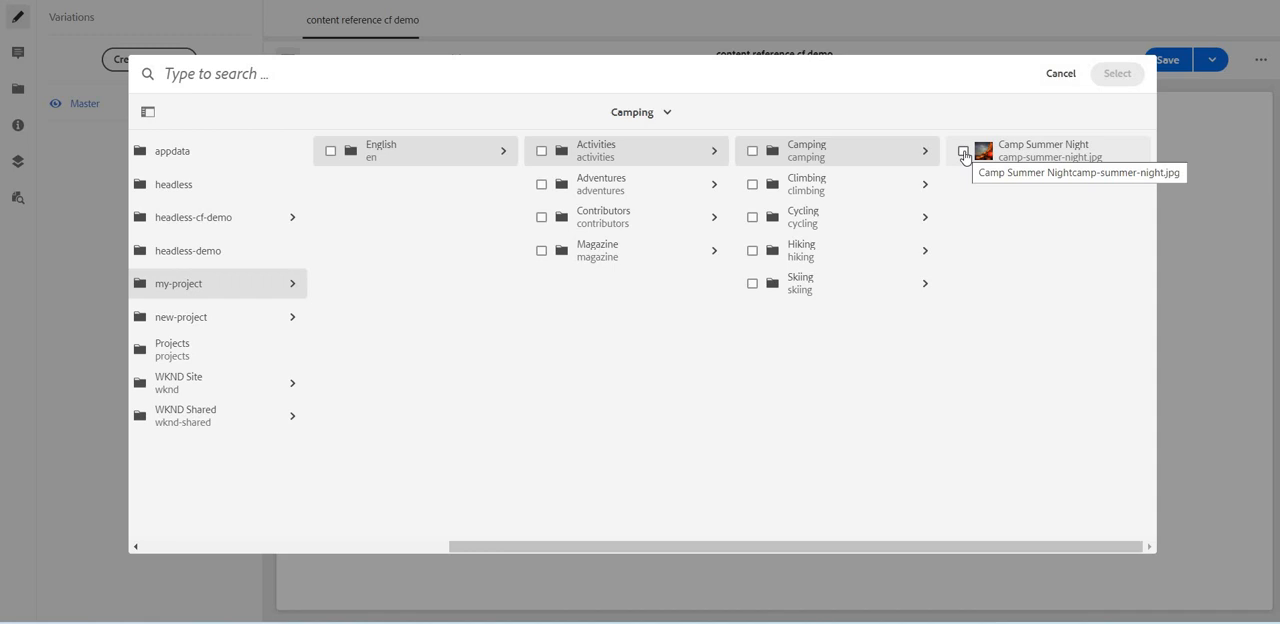
left_click(963, 151)
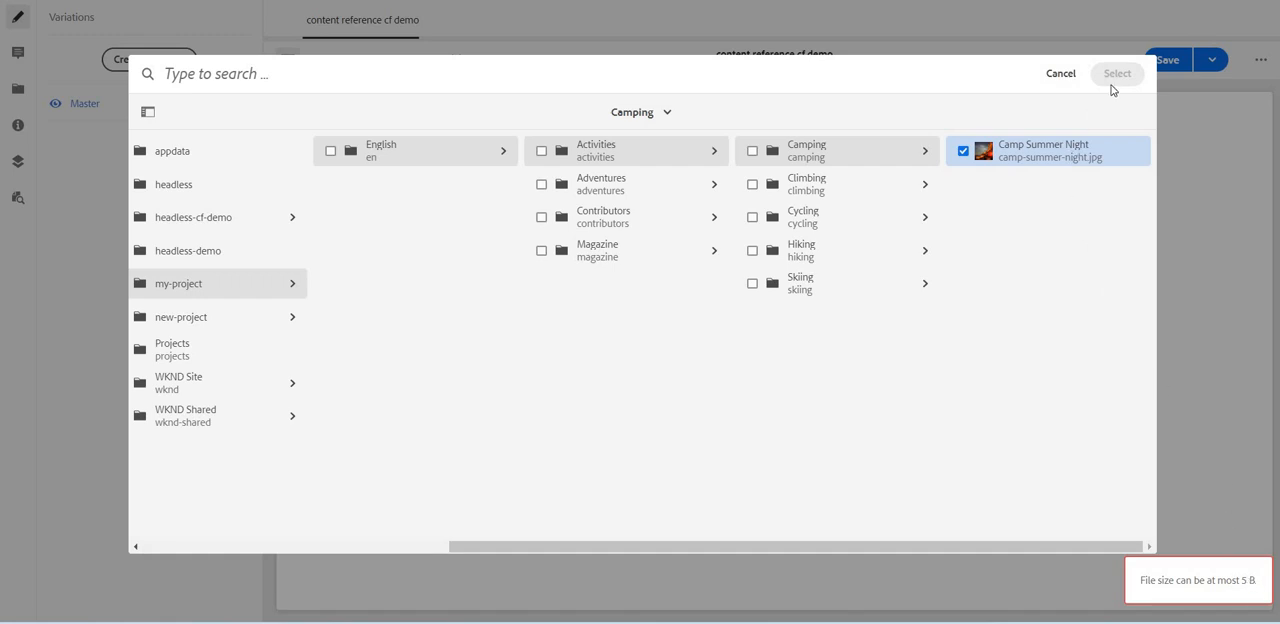
mouse_move(961, 212)
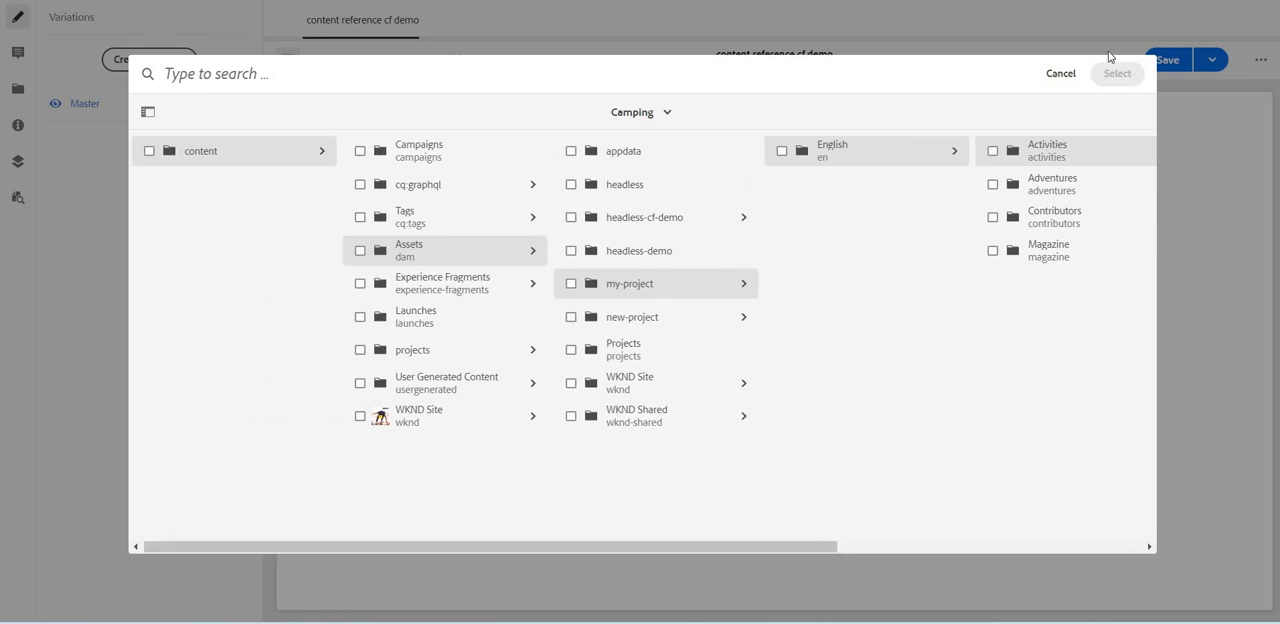
left_click(1060, 73)
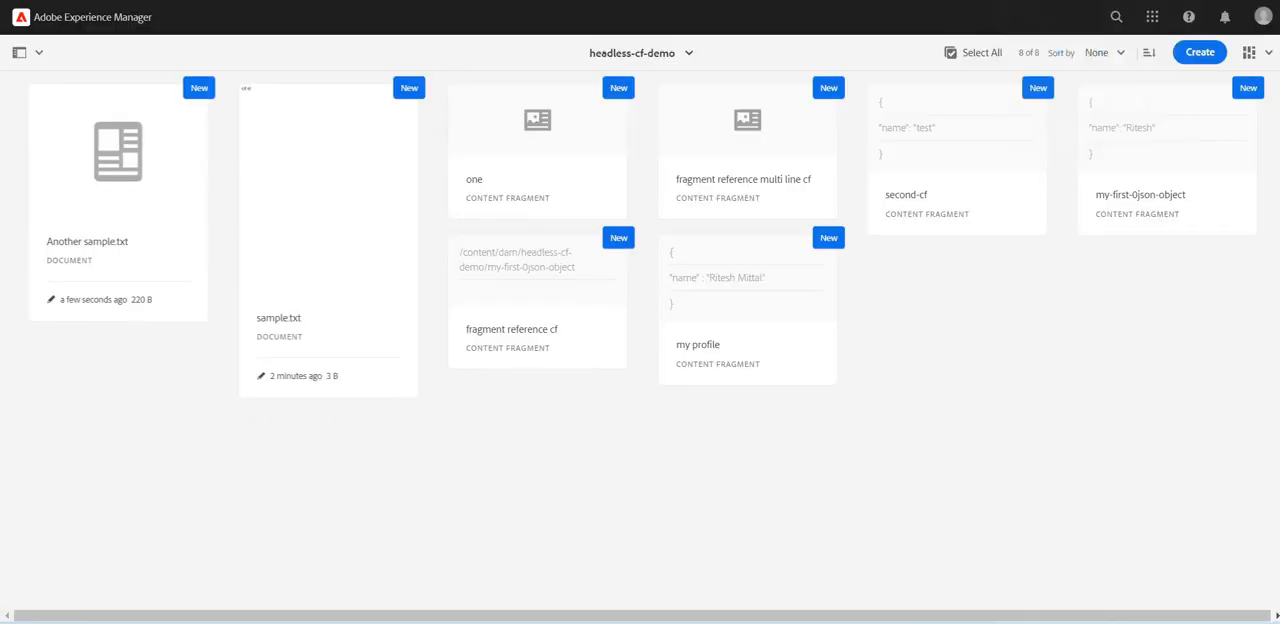
mouse_move(229, 310)
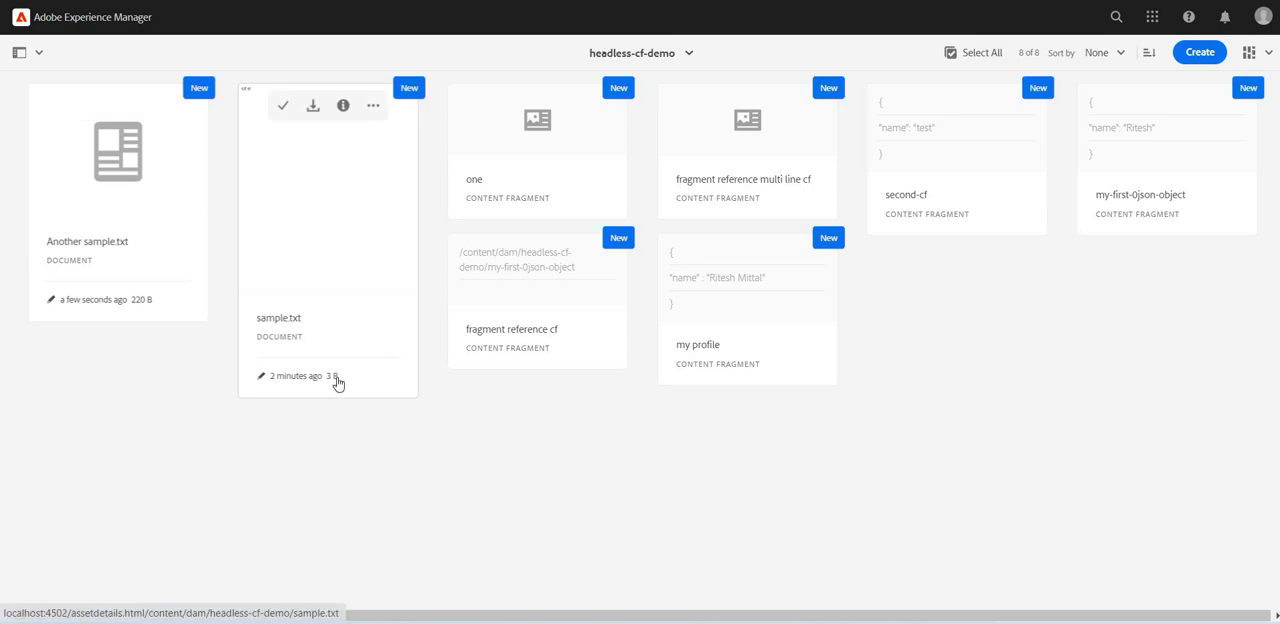
mouse_move(253, 305)
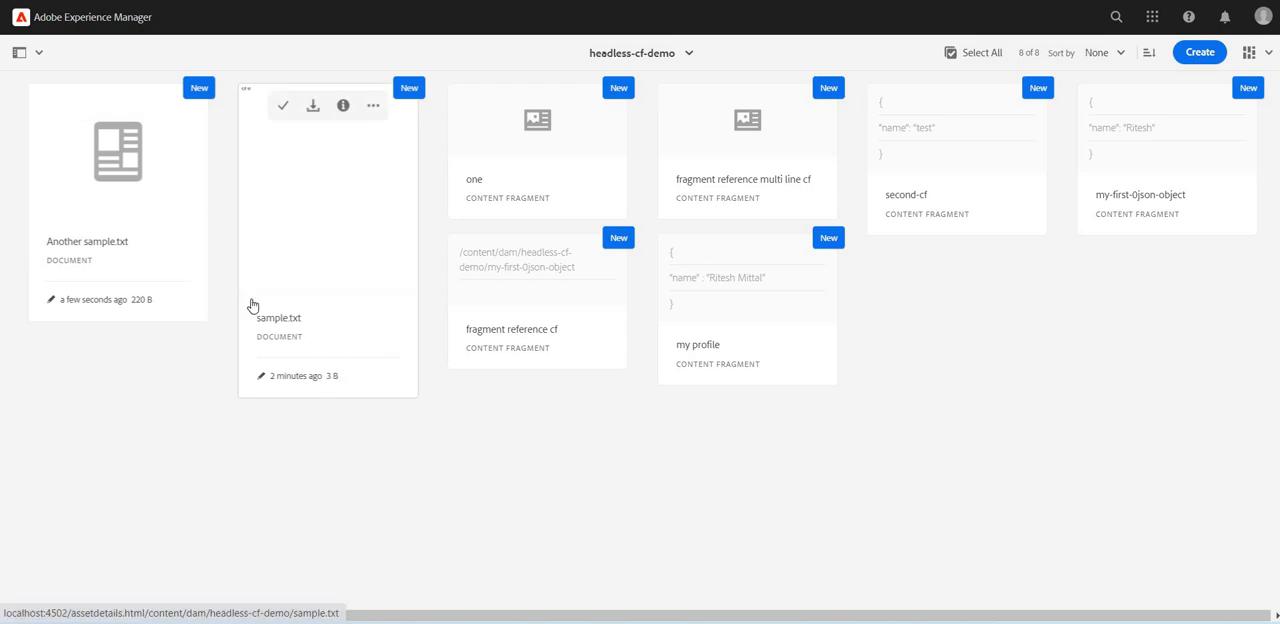
mouse_move(151, 316)
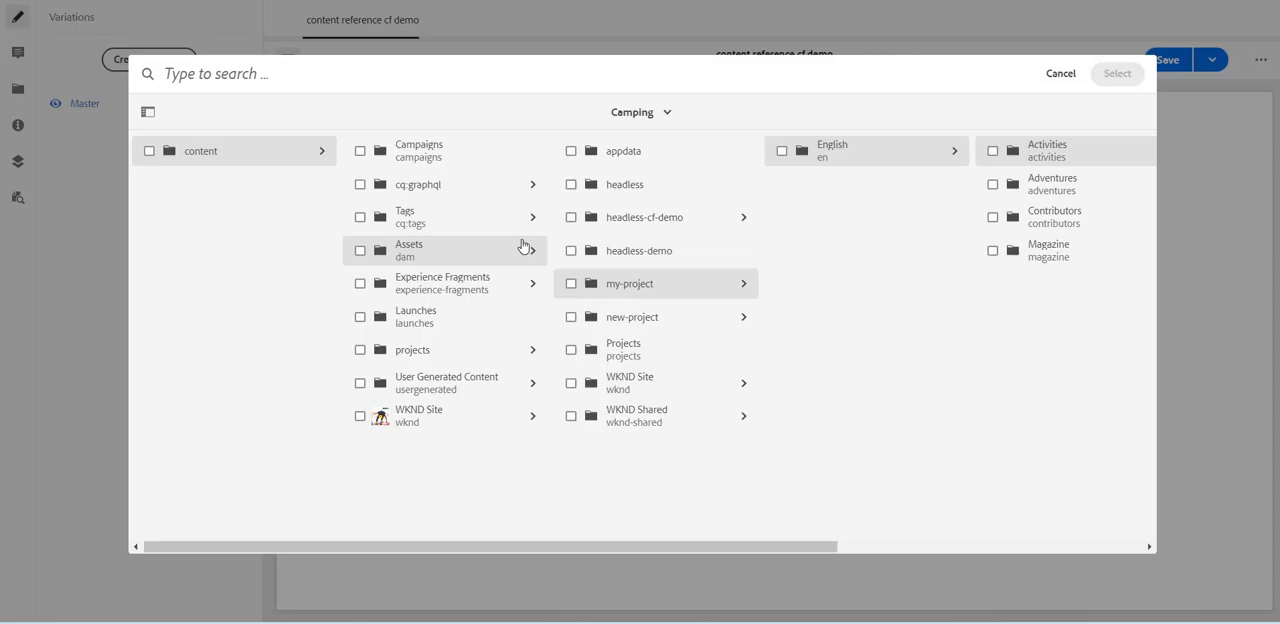
mouse_move(670, 228)
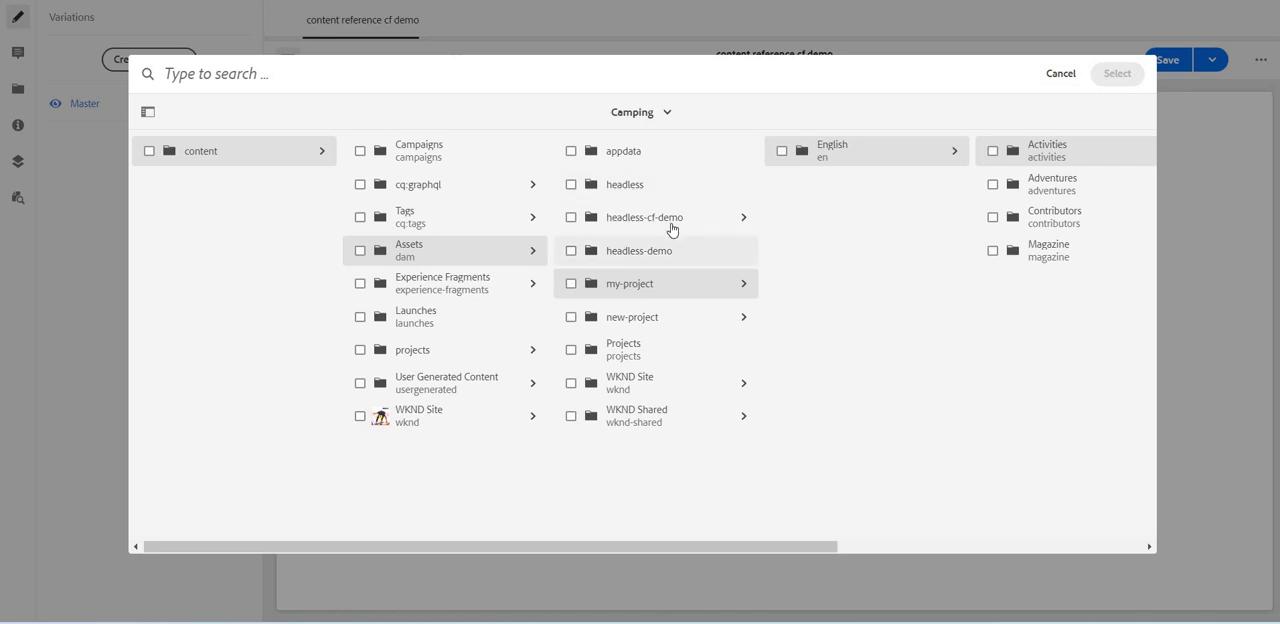
- In headless-cf-demo, swap the rejected Another sample.txt for sample.txt and select it
left_click(644, 217)
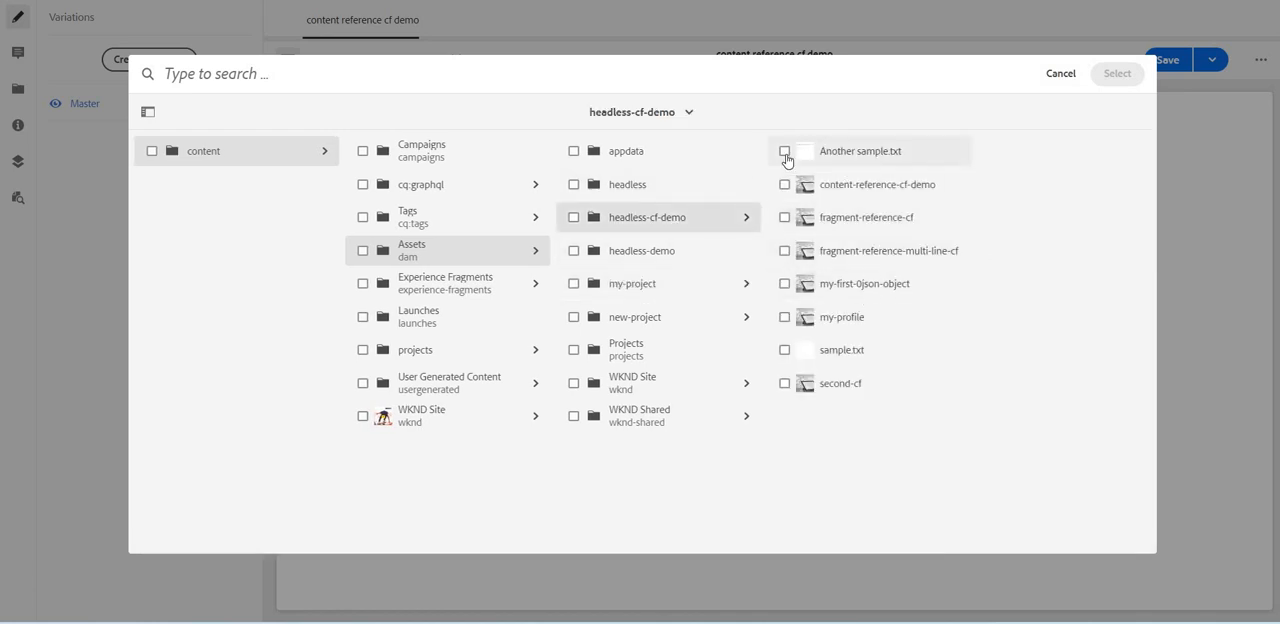
left_click(784, 151)
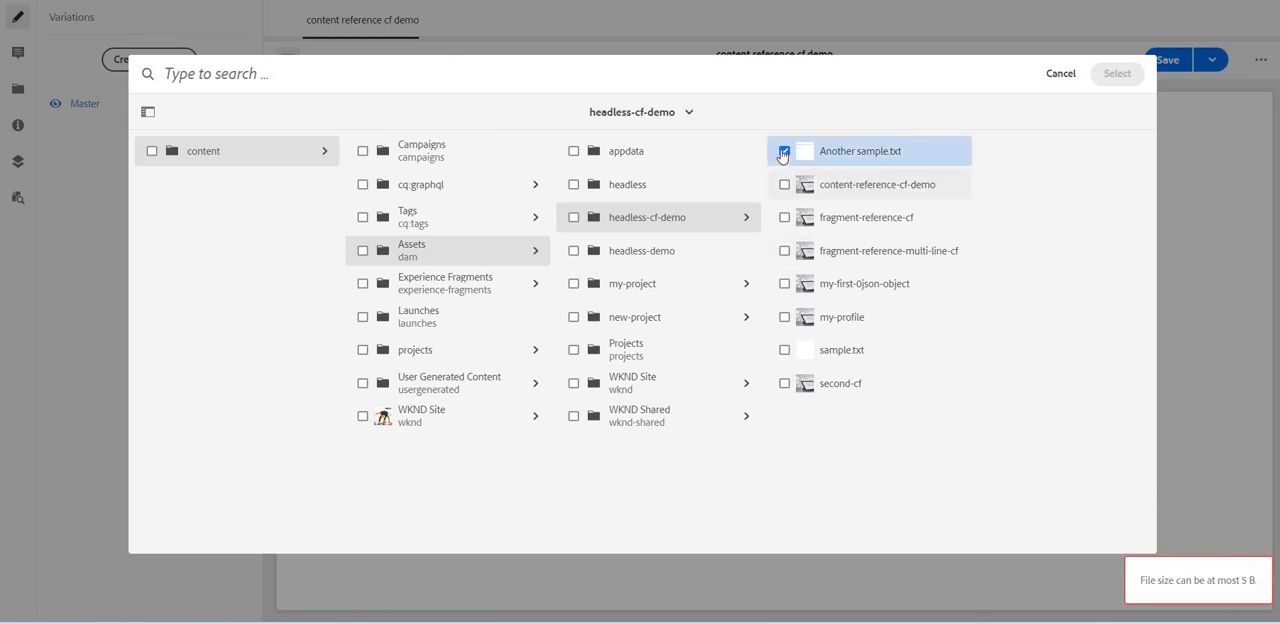
left_click(784, 151)
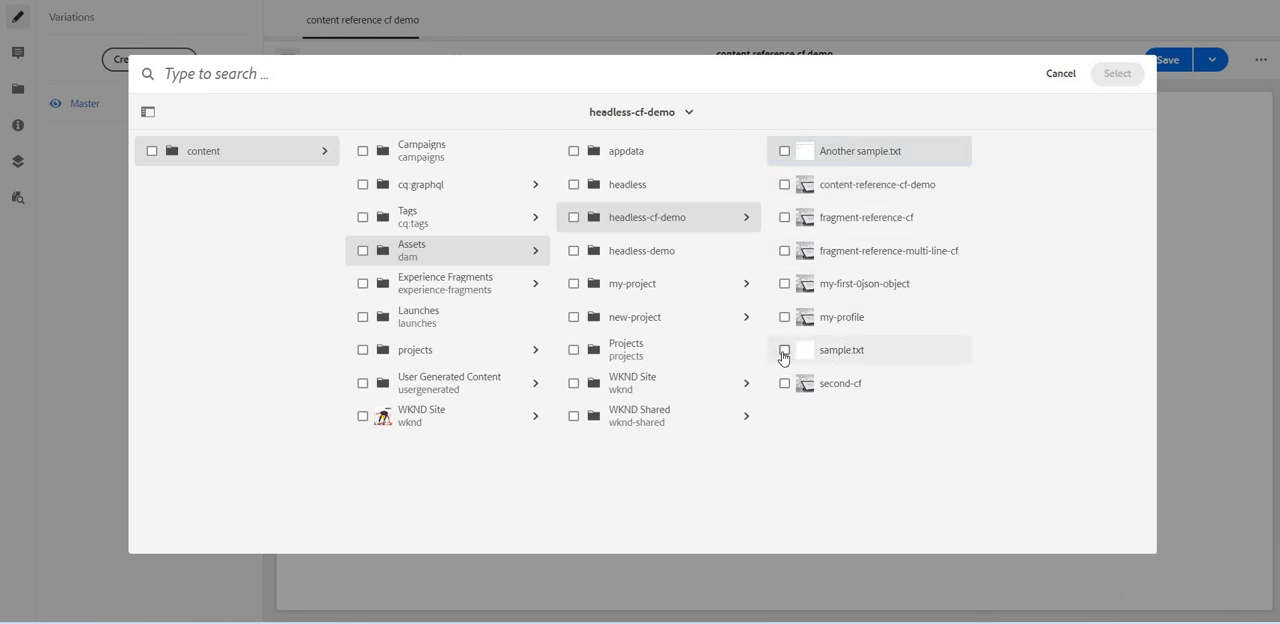
left_click(784, 349)
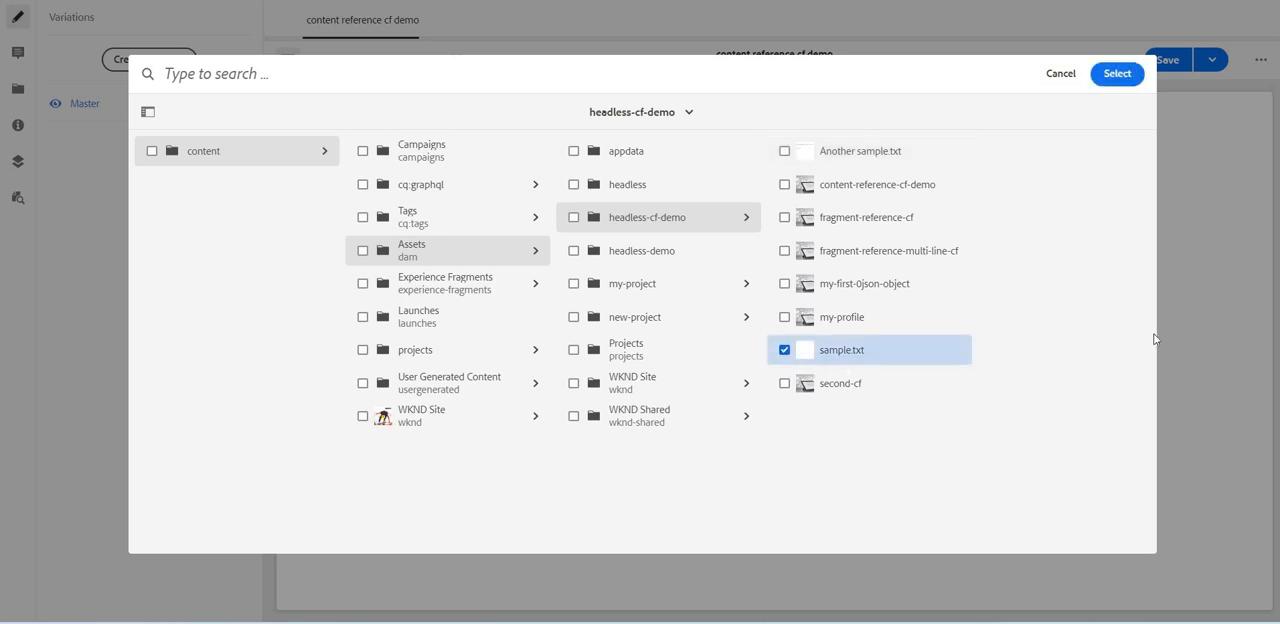
left_click(1117, 73)
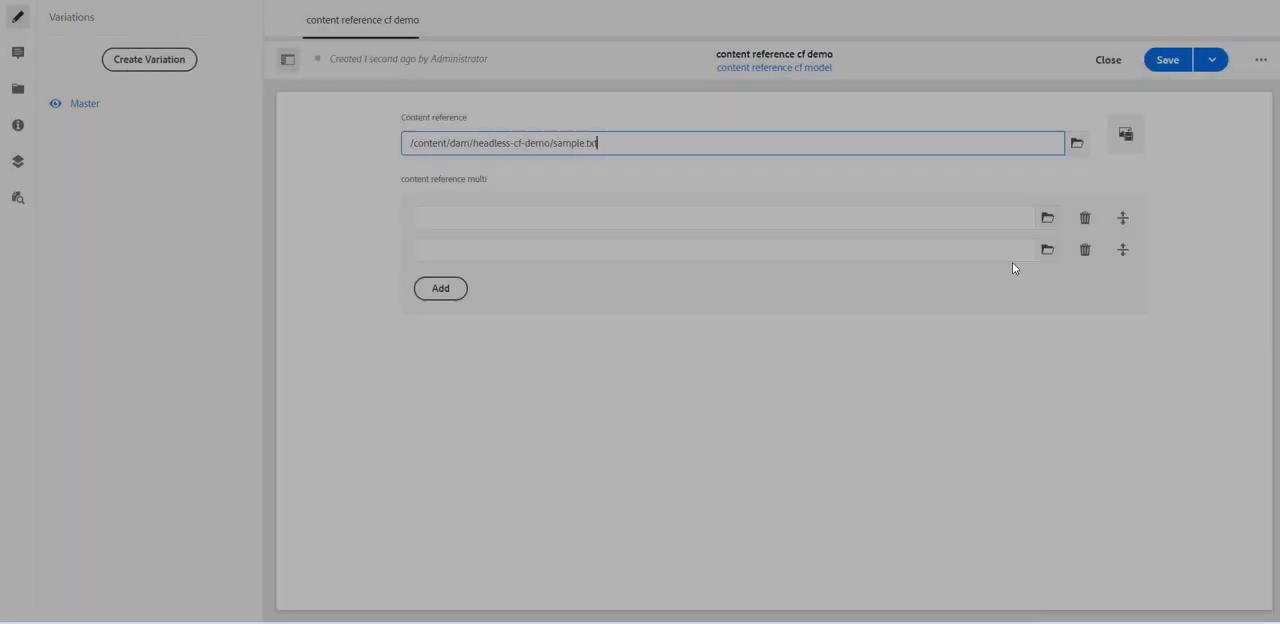